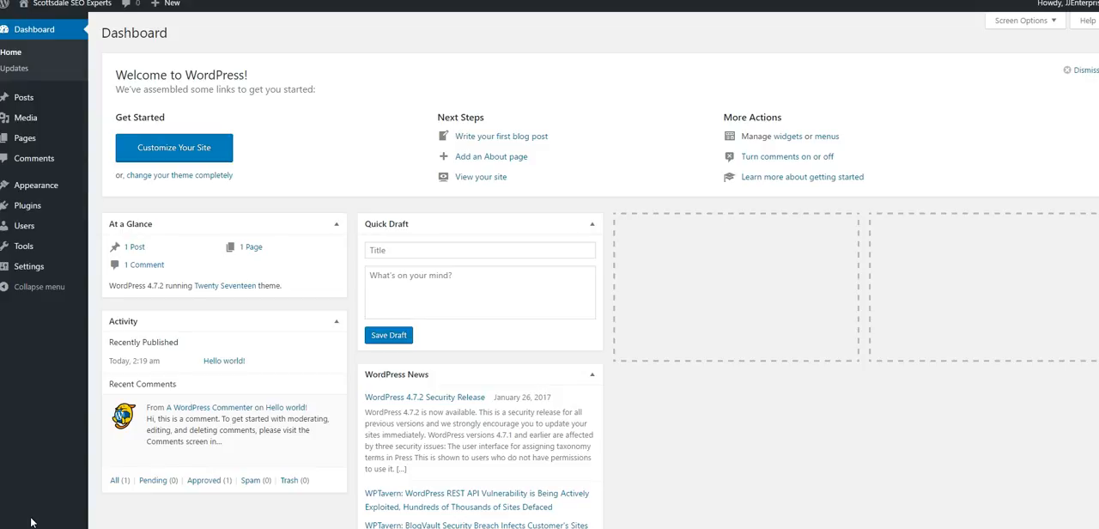
mouse_move(45, 225)
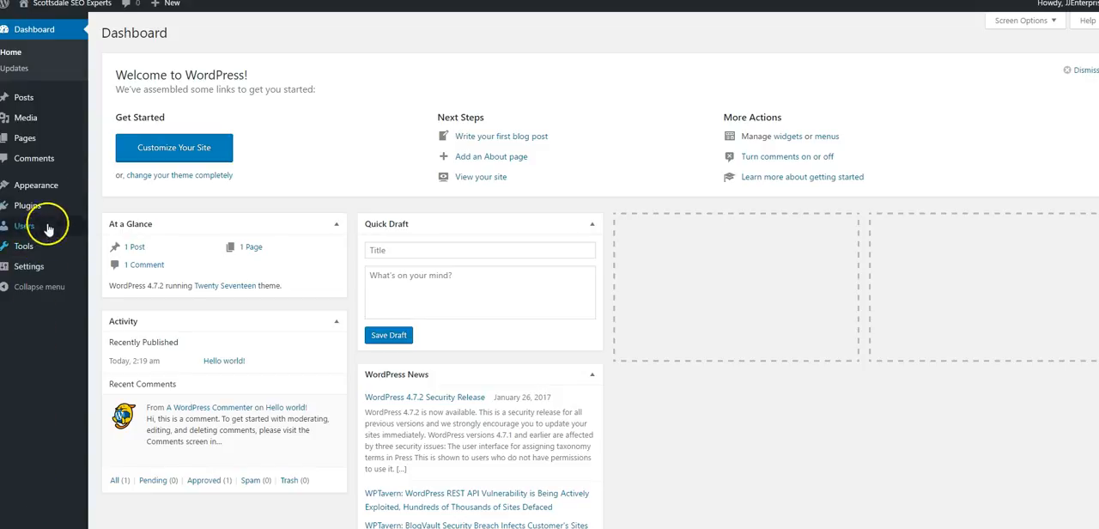
mouse_move(36, 184)
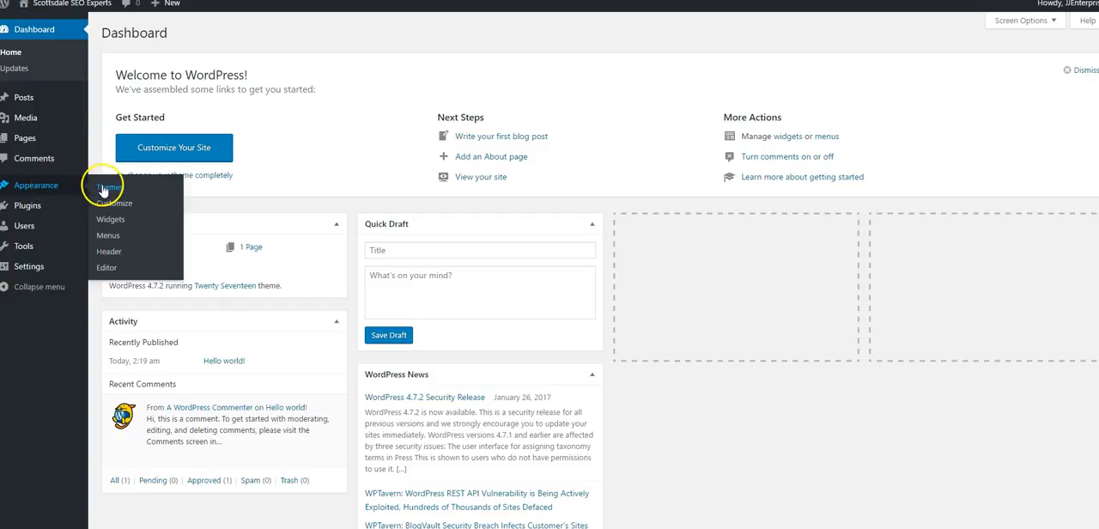
- Select Divi.zip in the Upload Theme form under Appearance > Themes > Add New
left_click(106, 187)
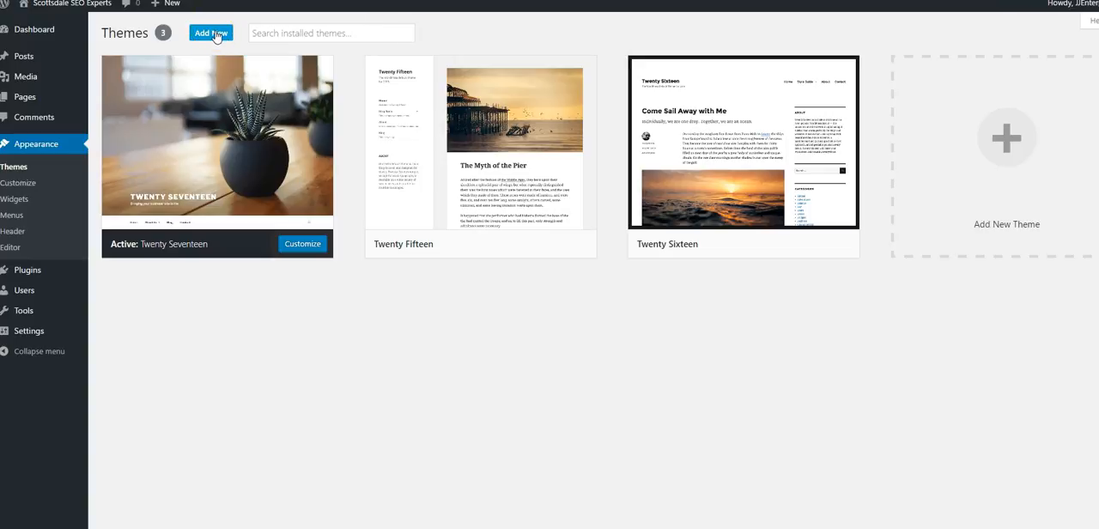
left_click(212, 33)
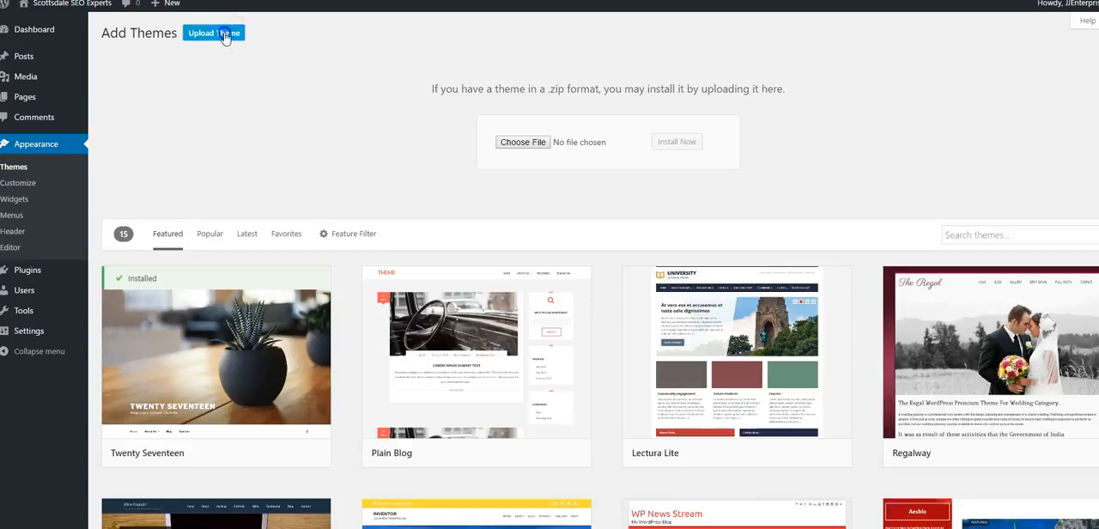
left_click(522, 141)
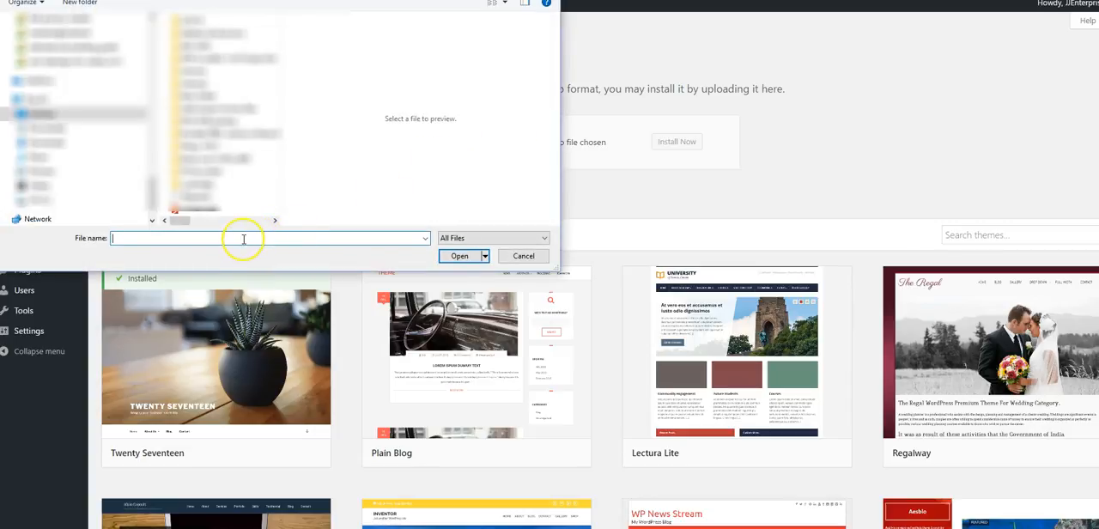
mouse_move(62, 151)
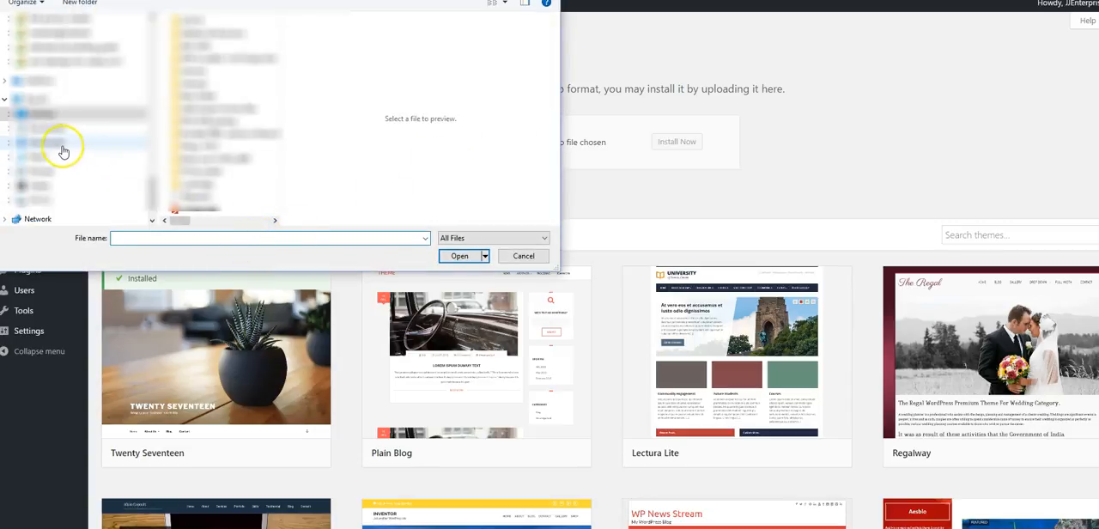
type("d")
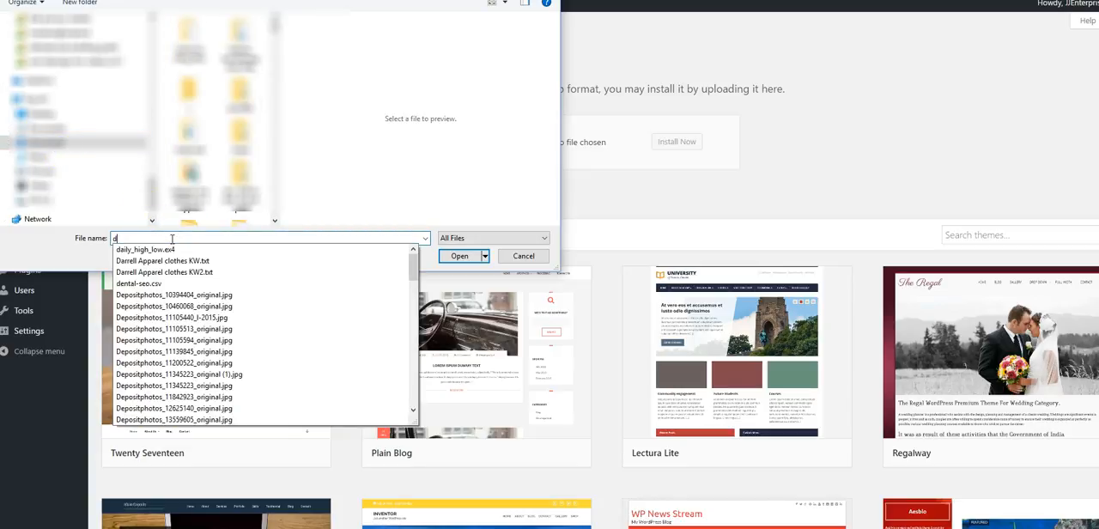
type("divi")
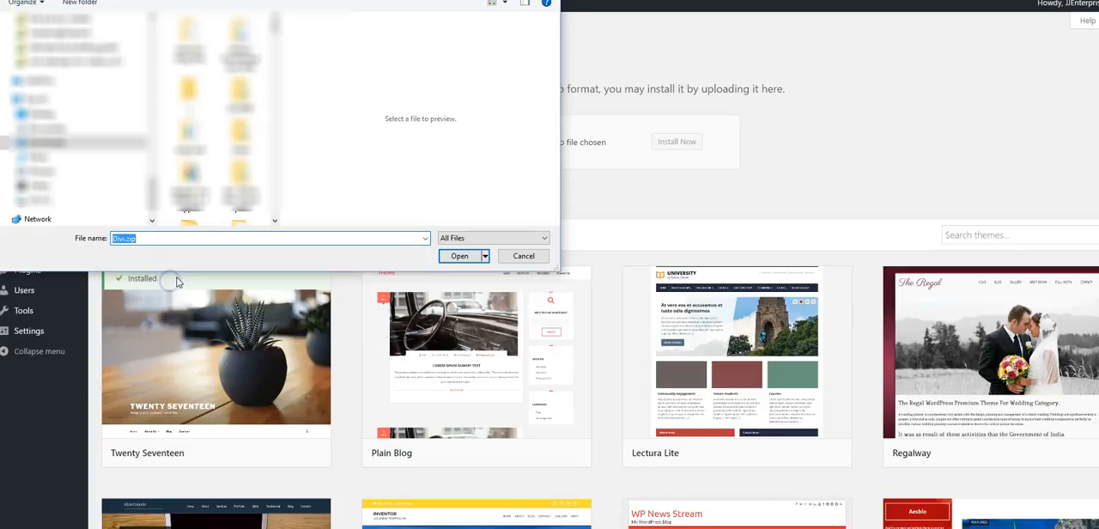
left_click(458, 256)
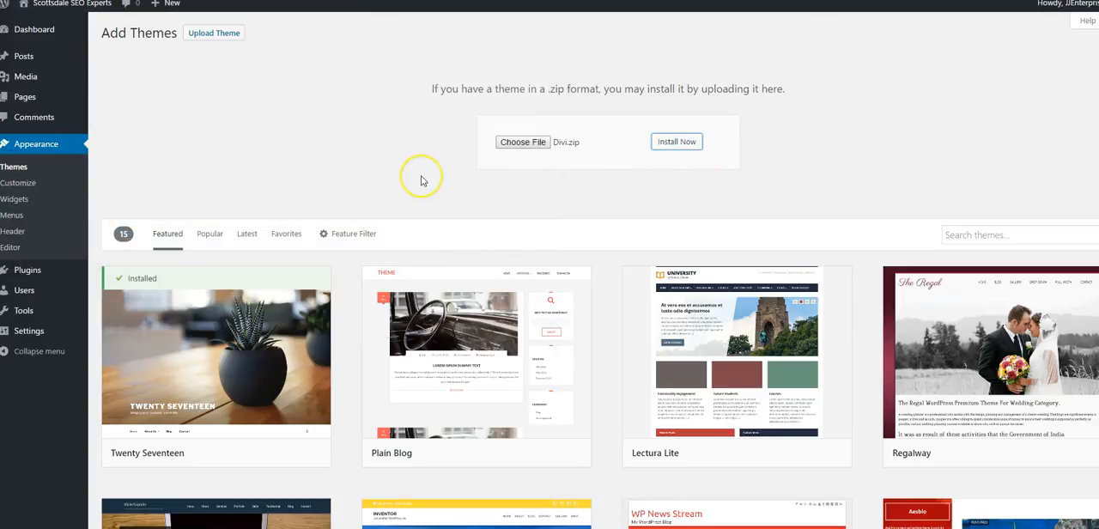
mouse_move(423, 180)
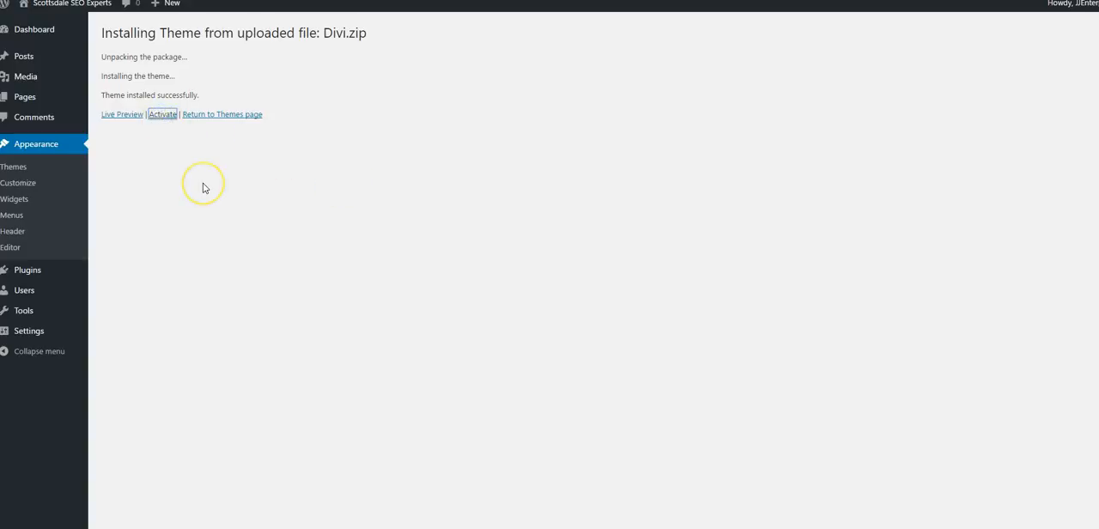
- Activate Divi, then delete the Twenty Fifteen, Twenty Seventeen and Twenty Sixteen themes
left_click(163, 114)
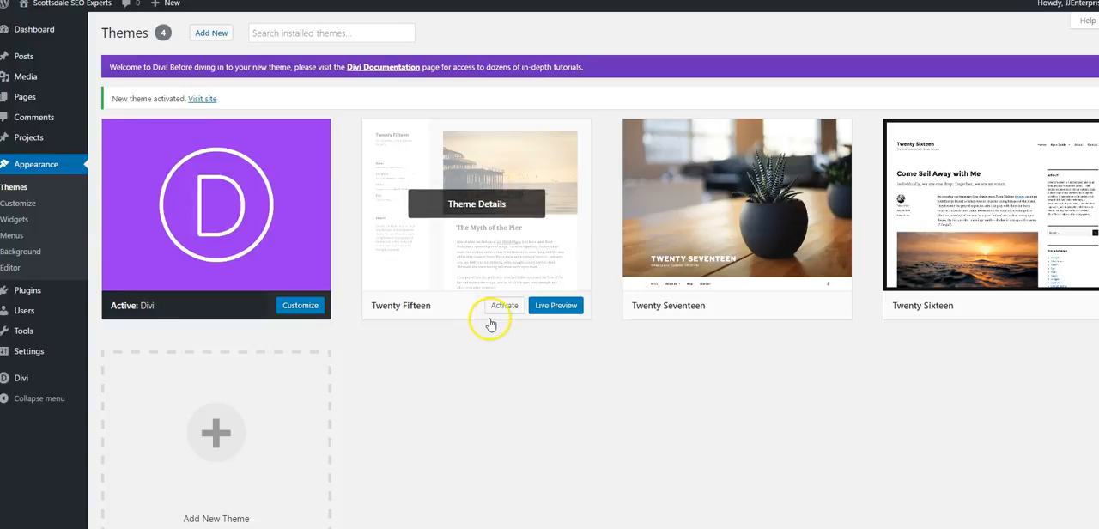
left_click(476, 203)
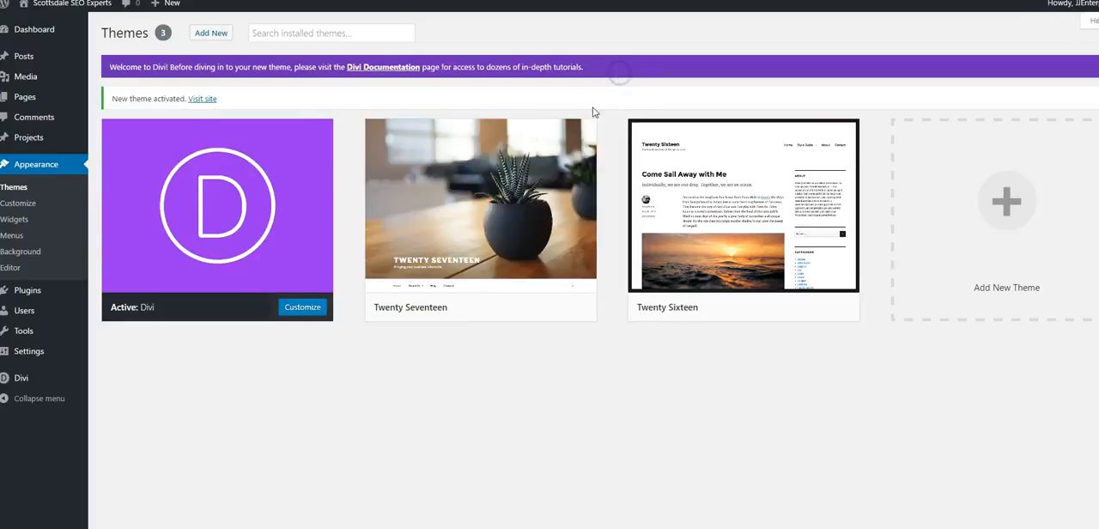
left_click(479, 199)
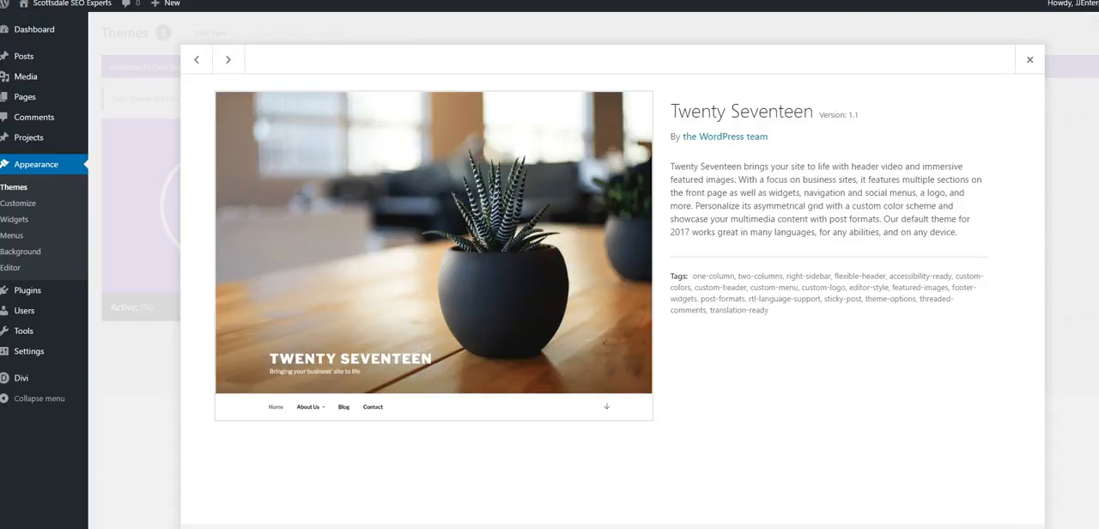
left_click(1027, 65)
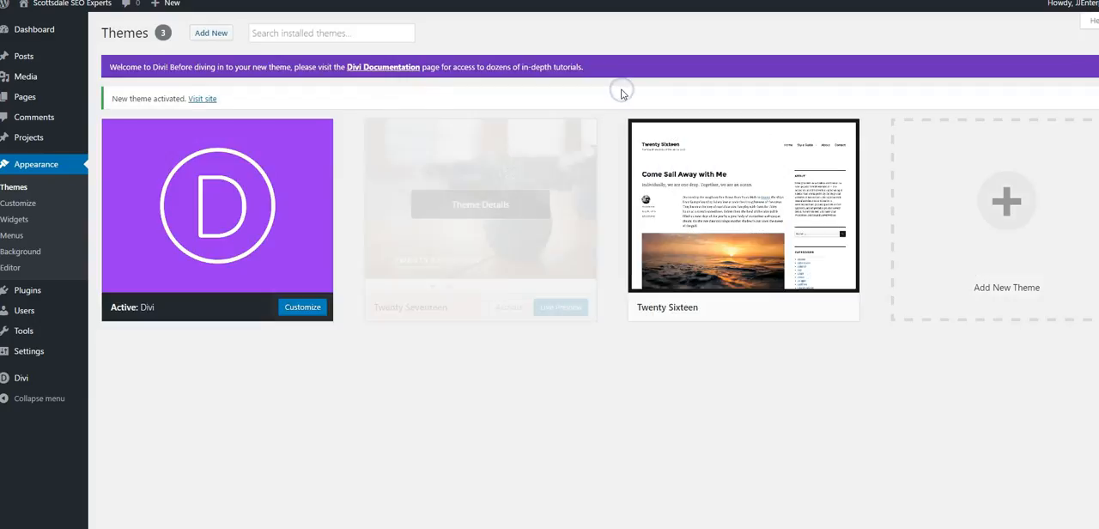
left_click(743, 215)
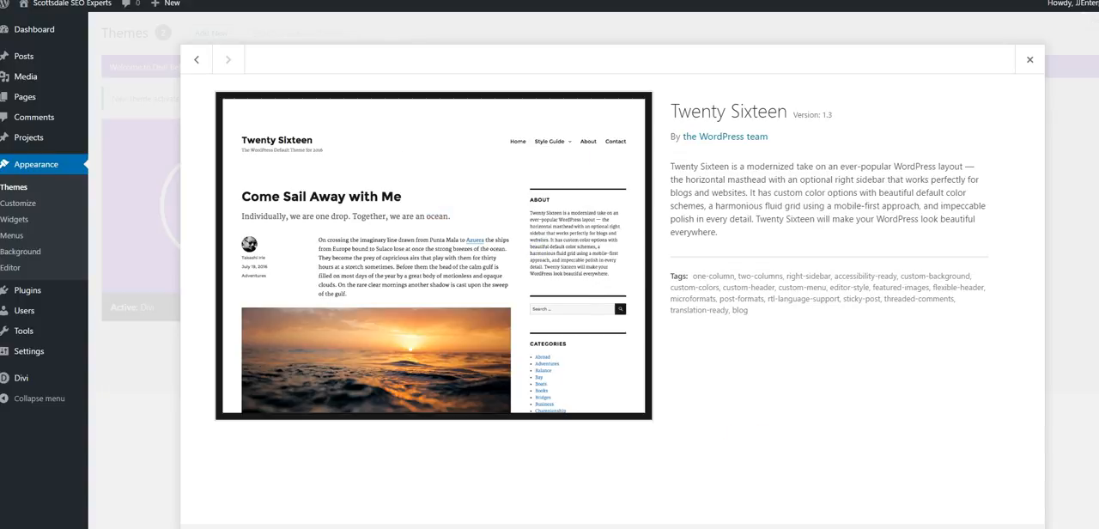
left_click(1029, 59)
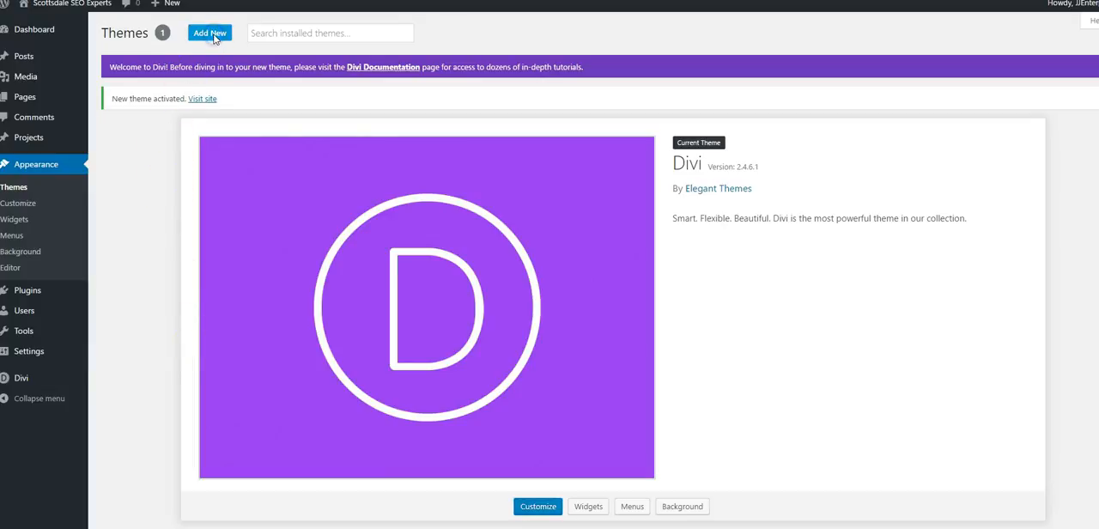
- Upload DiviChild_1.1.zip as a new theme, install it and activate the child theme
left_click(210, 33)
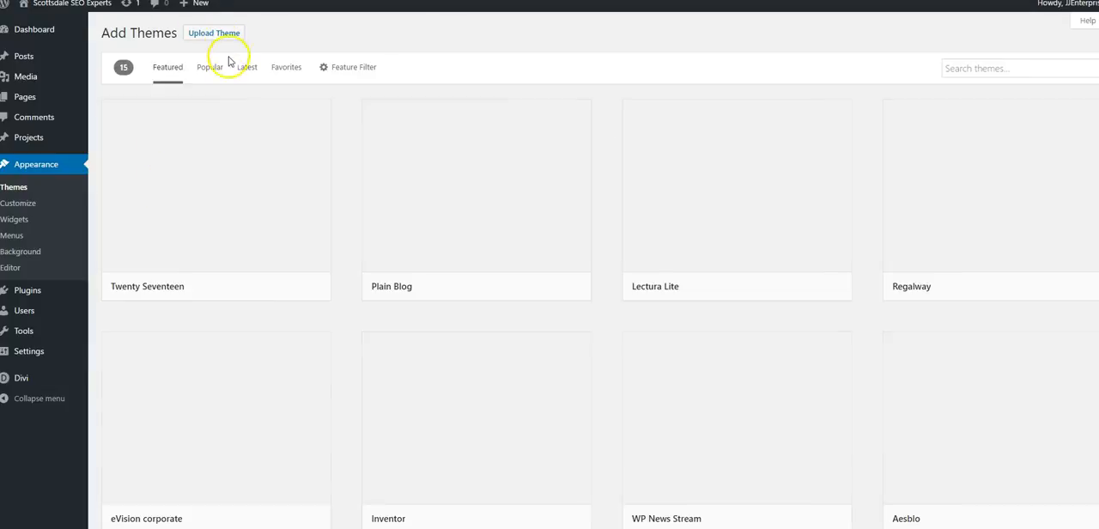
left_click(214, 32)
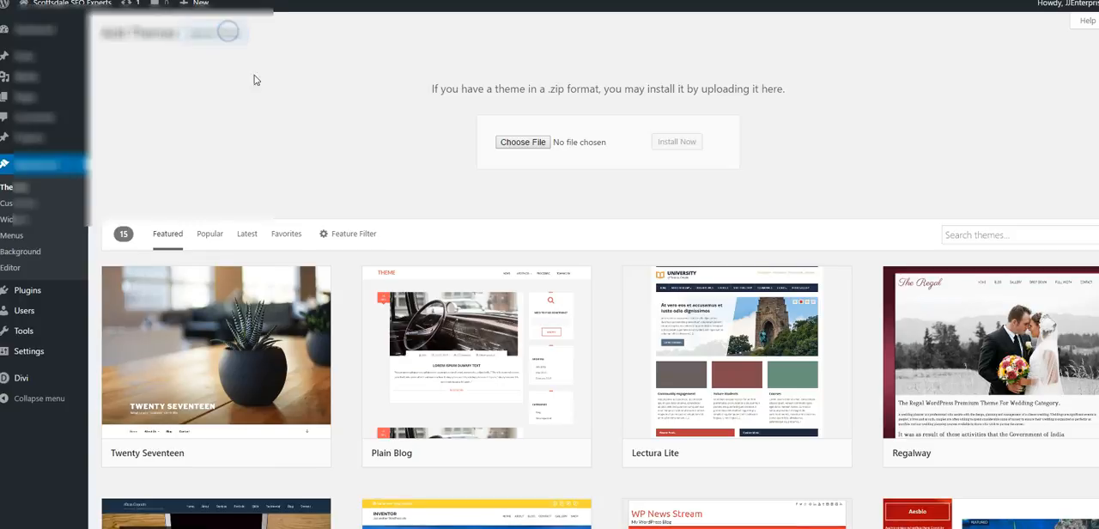
left_click(522, 142)
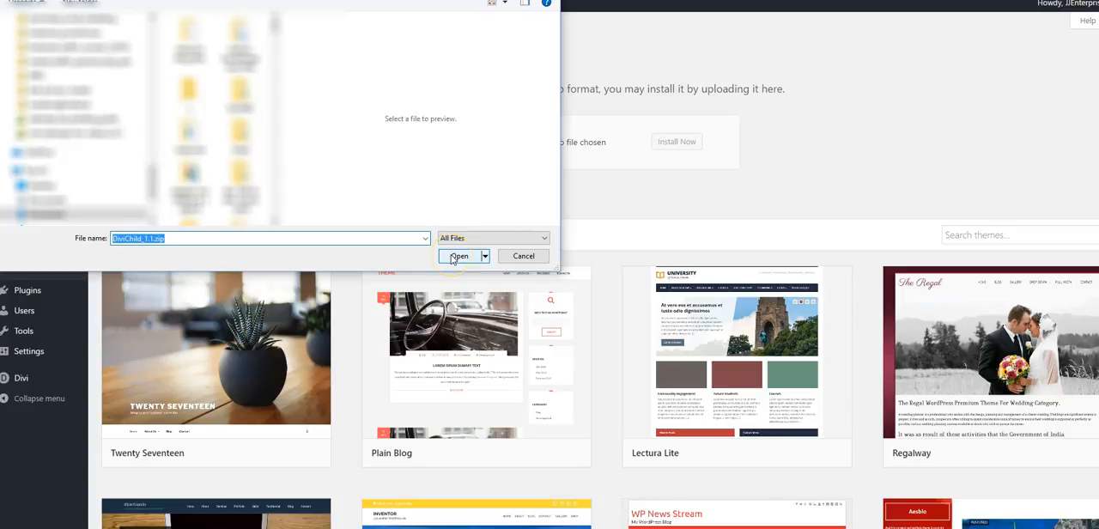
left_click(457, 256)
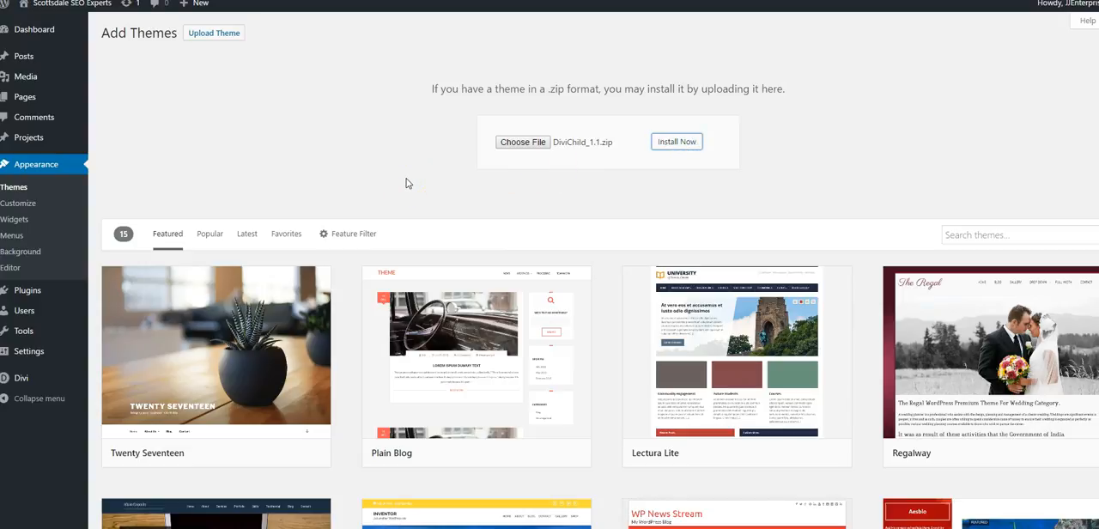
left_click(677, 141)
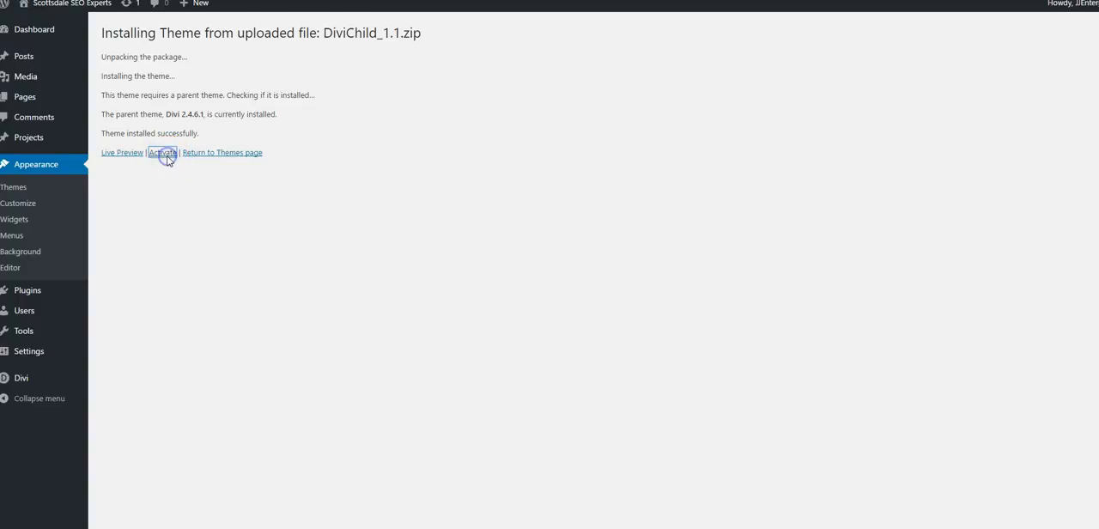
left_click(161, 152)
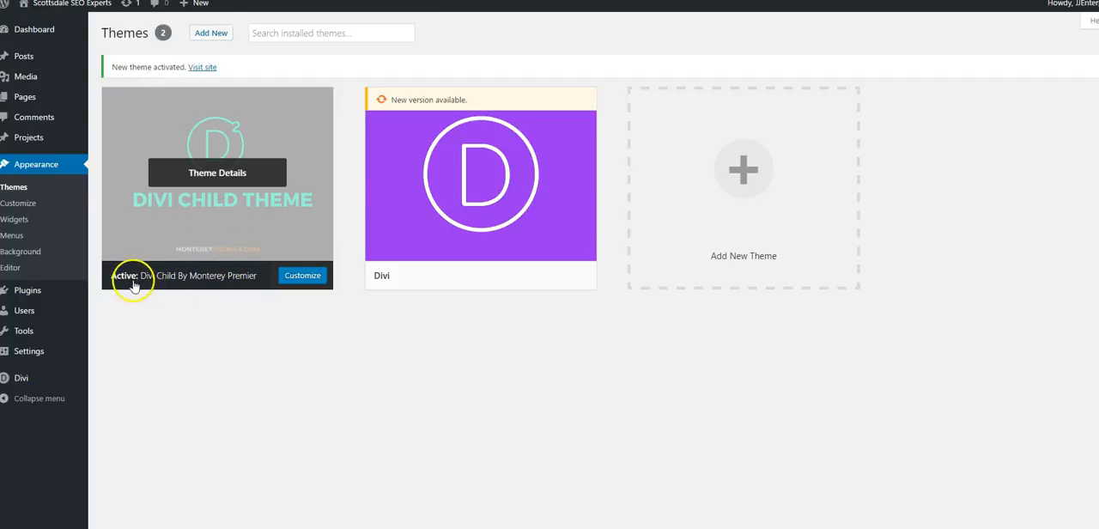
mouse_move(423, 284)
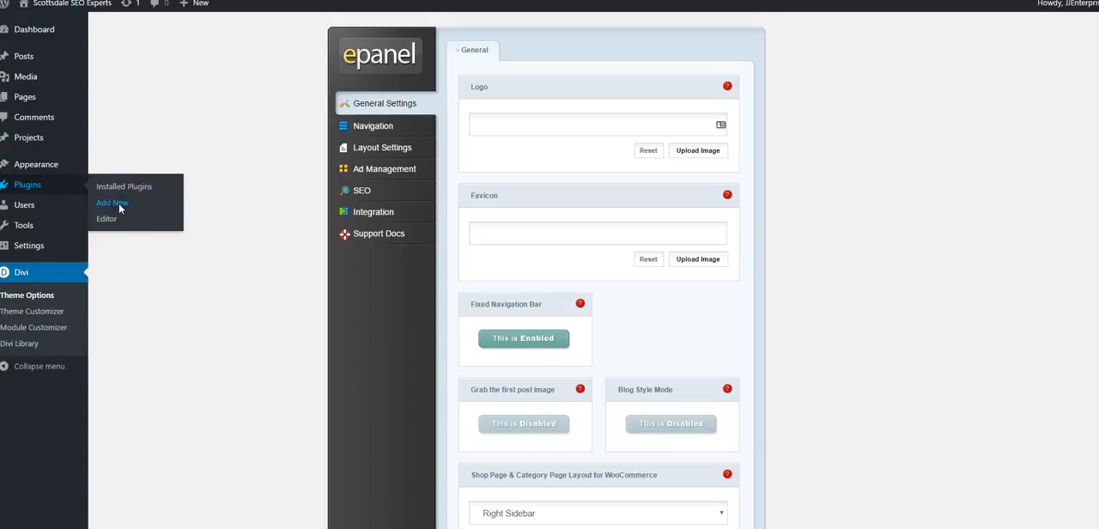
- Upload divi-builder.zip as a plugin, install it and activate Divi Builder
left_click(111, 203)
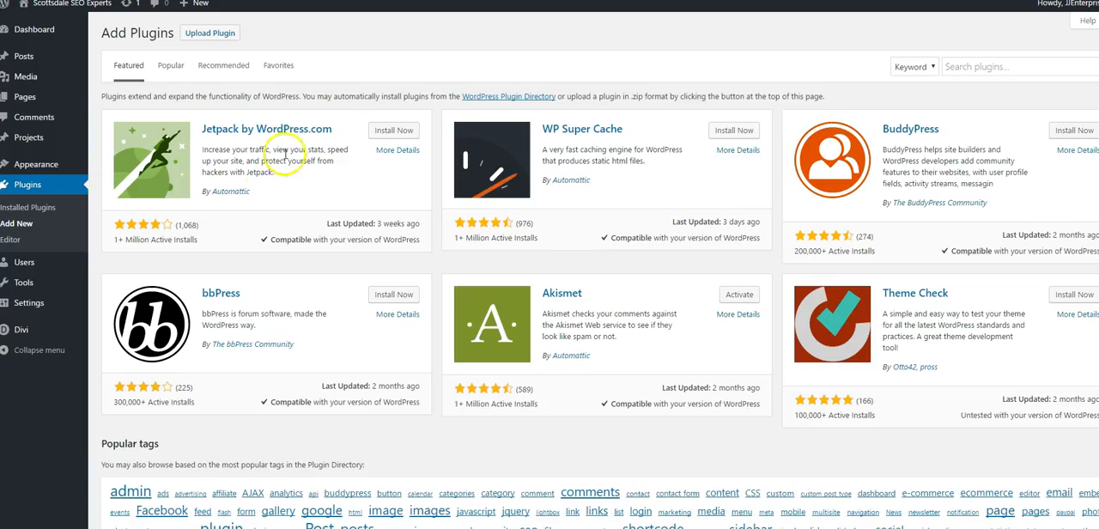
left_click(208, 33)
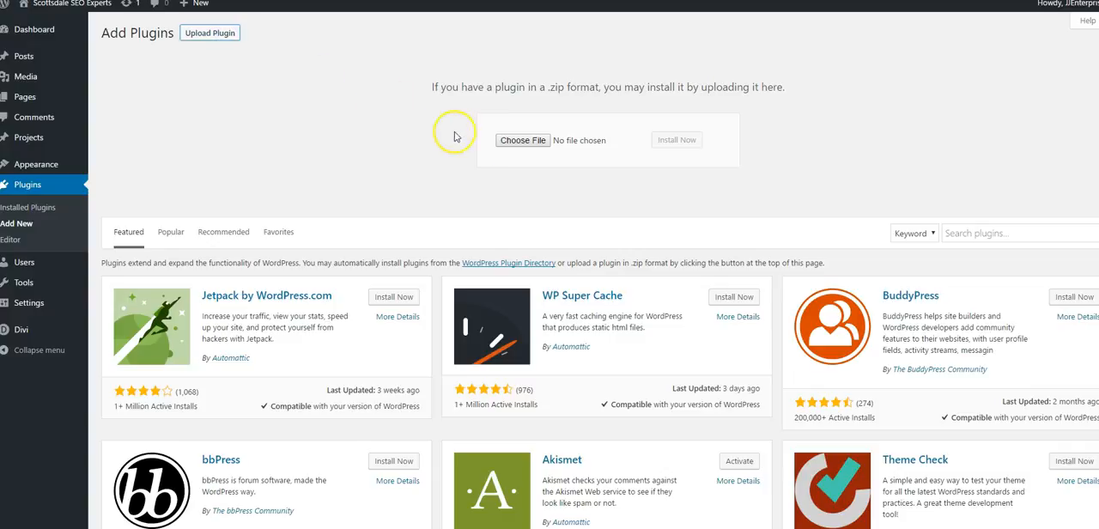
left_click(522, 140)
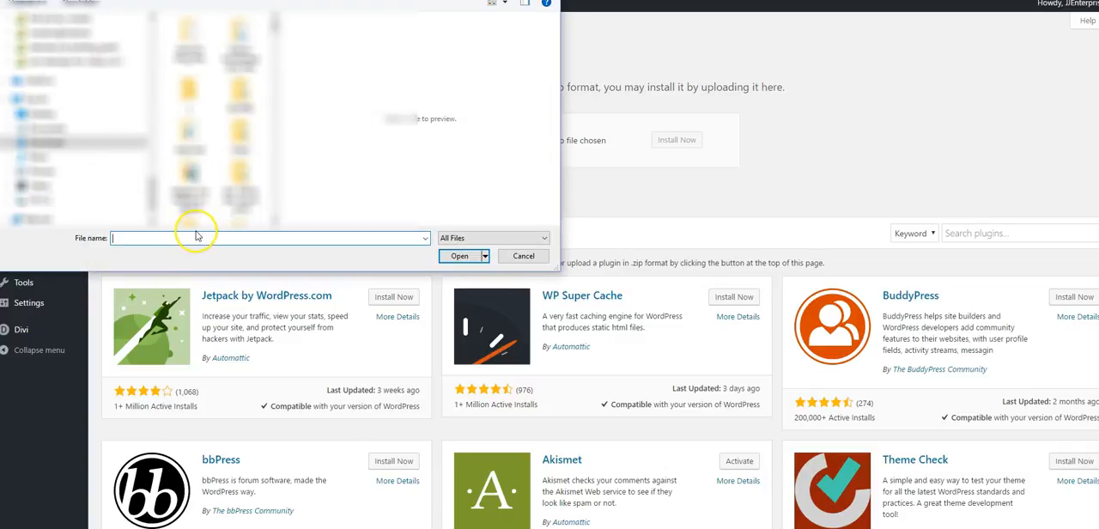
type("divi")
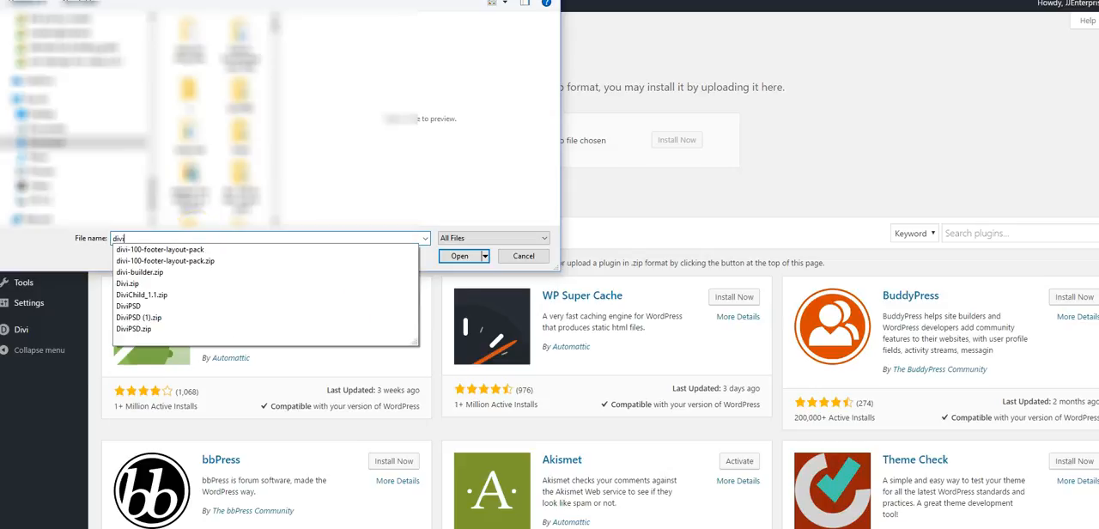
left_click(140, 272)
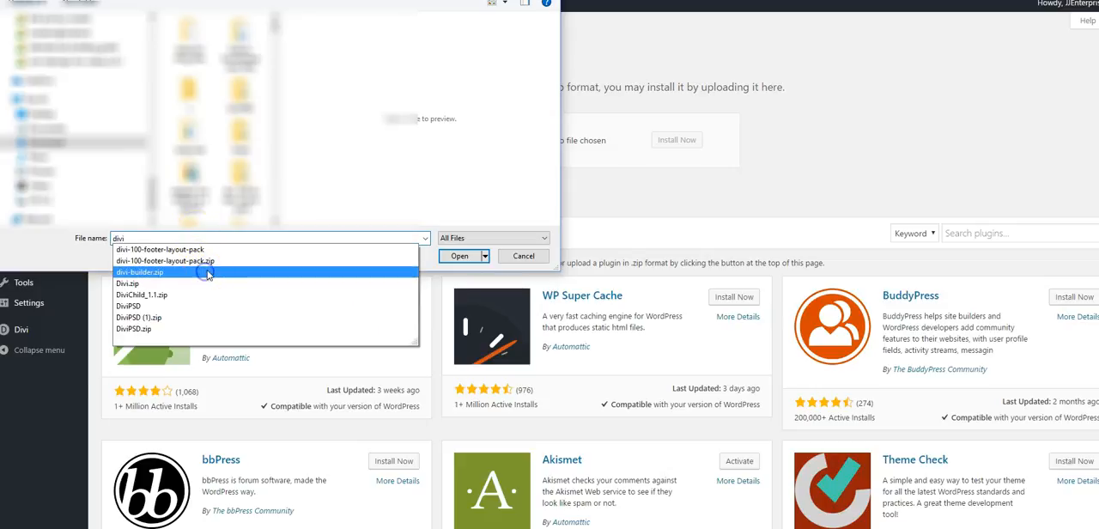
left_click(457, 255)
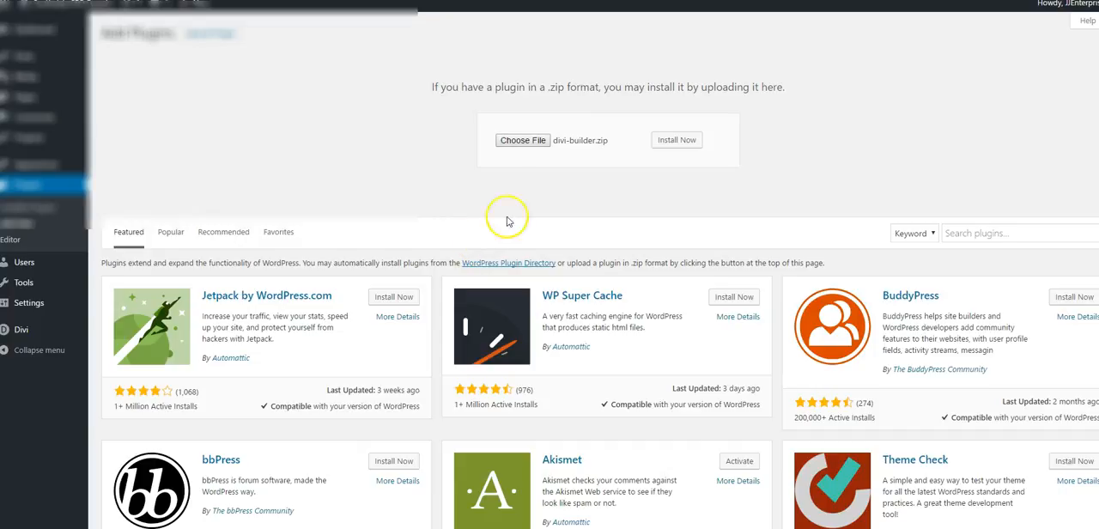
mouse_move(342, 171)
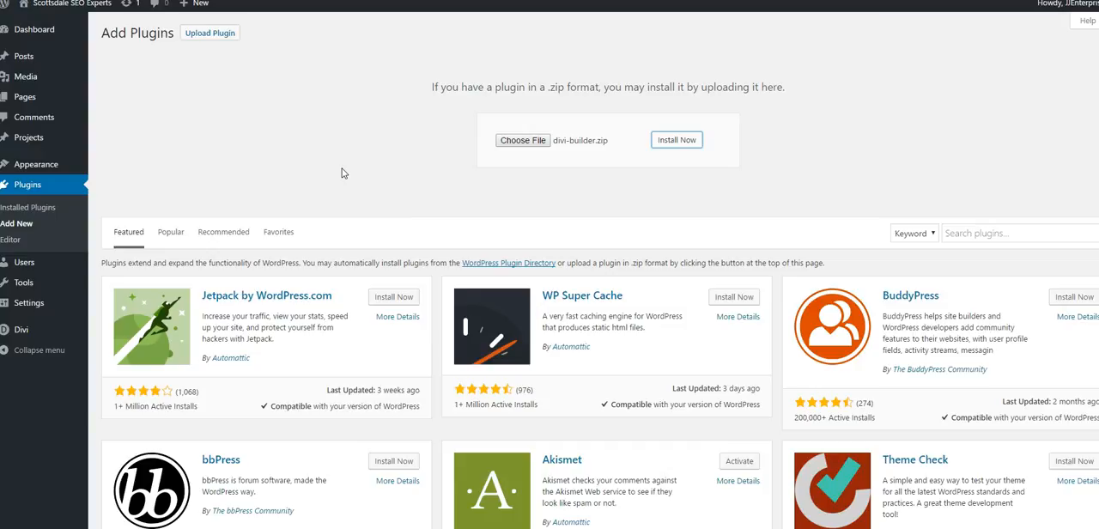
left_click(676, 139)
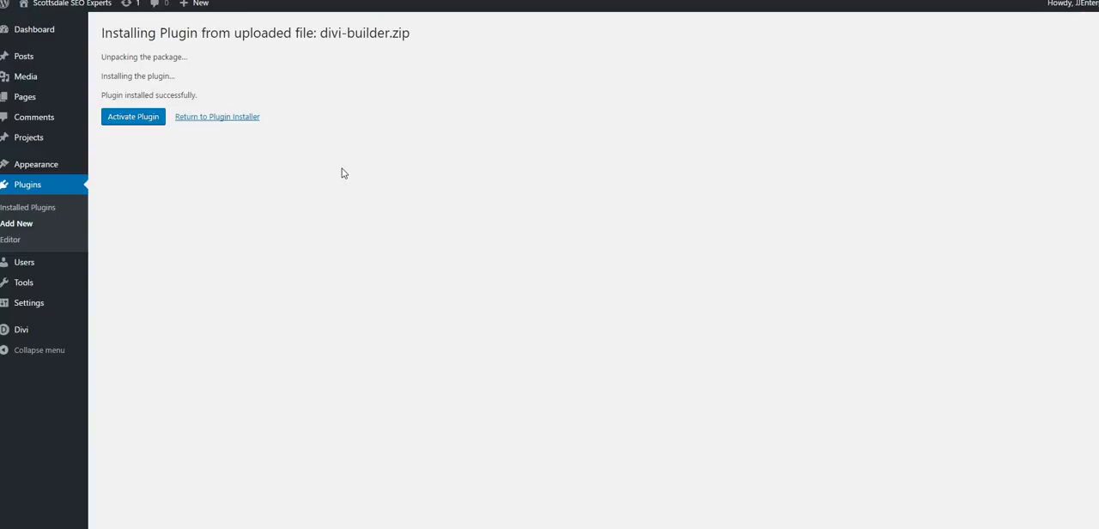
mouse_move(149, 119)
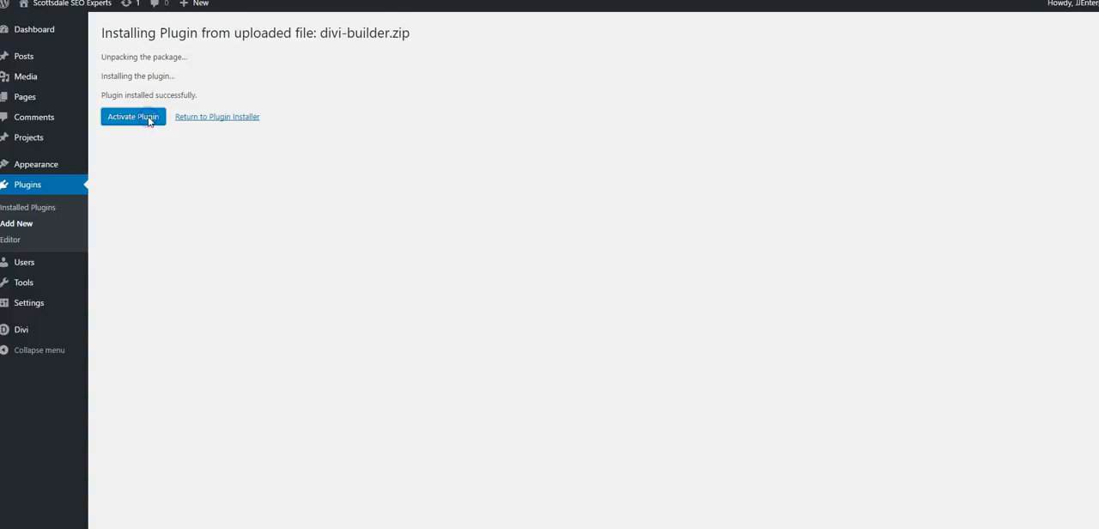
left_click(132, 117)
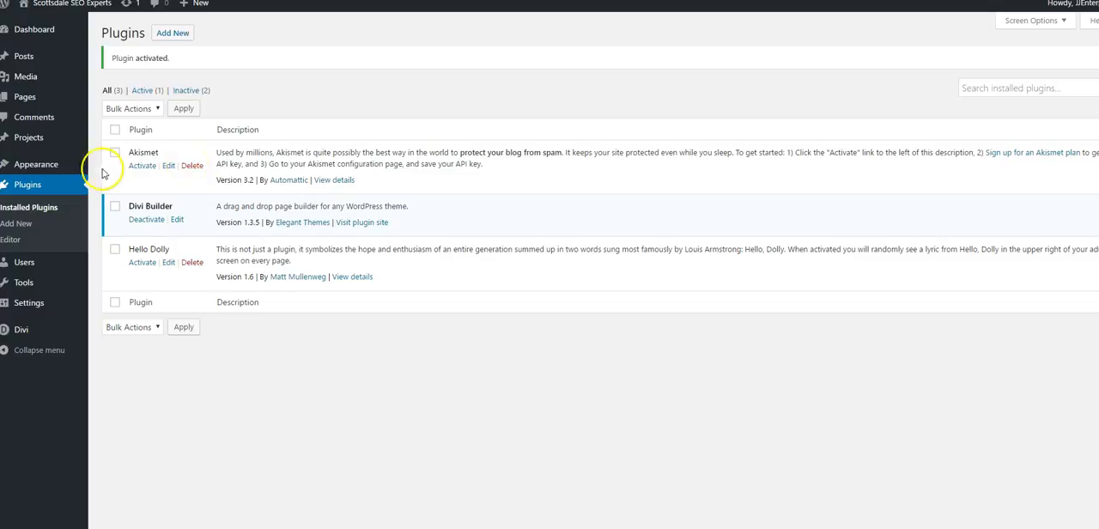
- Delete the inactive Akismet and Hello Dolly plugins
left_click(193, 164)
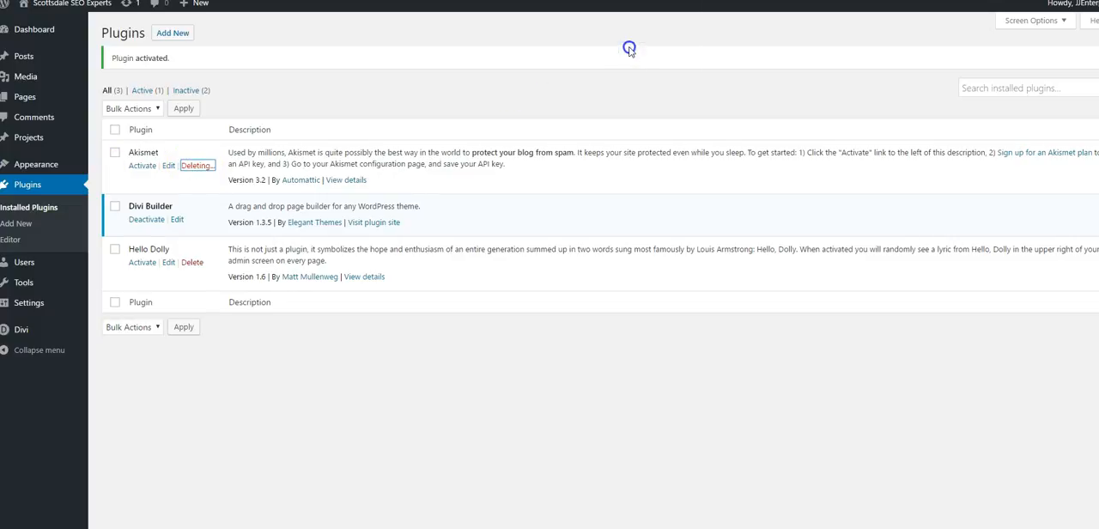
left_click(196, 165)
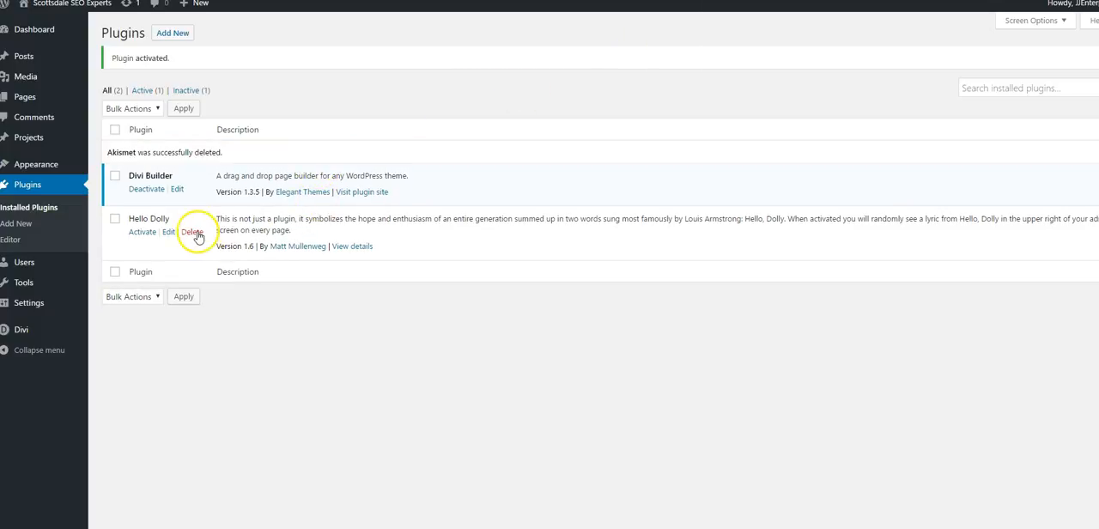
left_click(193, 232)
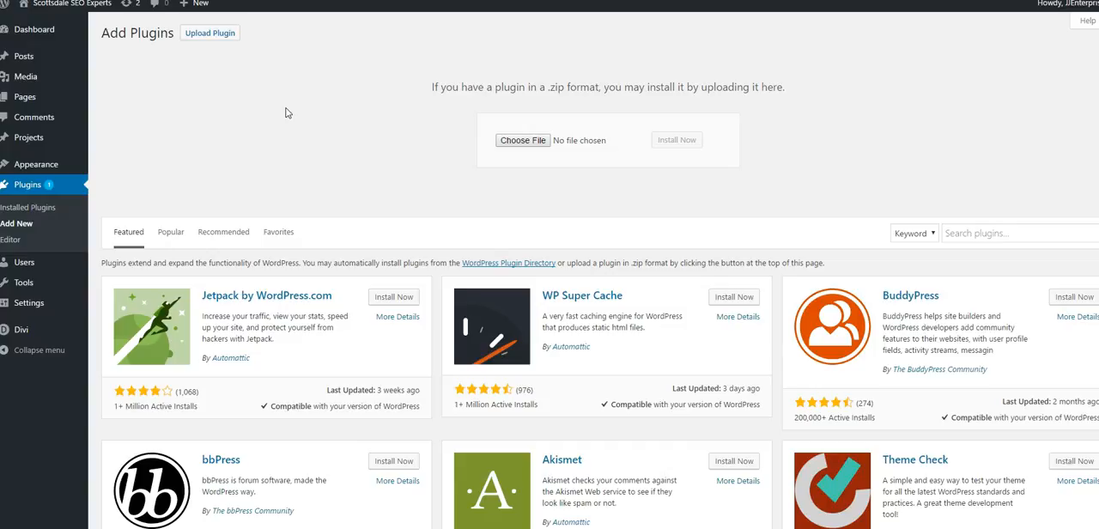
- Upload the elegant-themes-updater zip, install it and activate the plugin
left_click(522, 139)
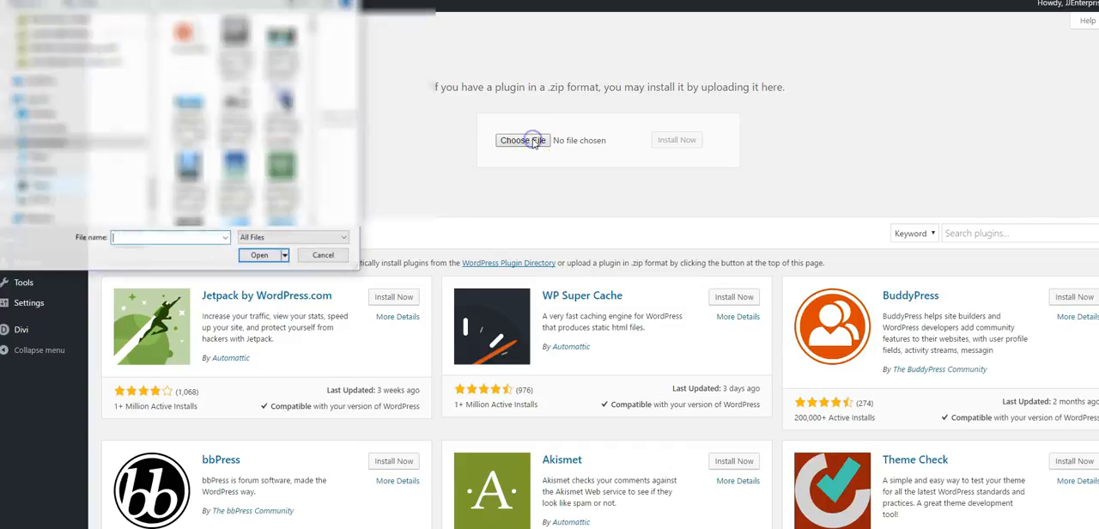
type("elegant-them...ater (2).zip")
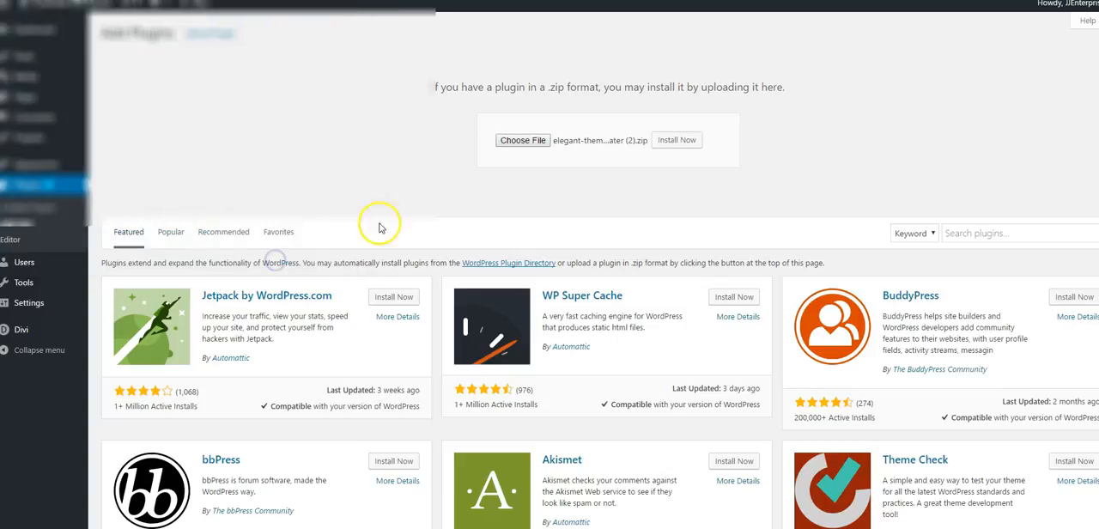
mouse_move(677, 140)
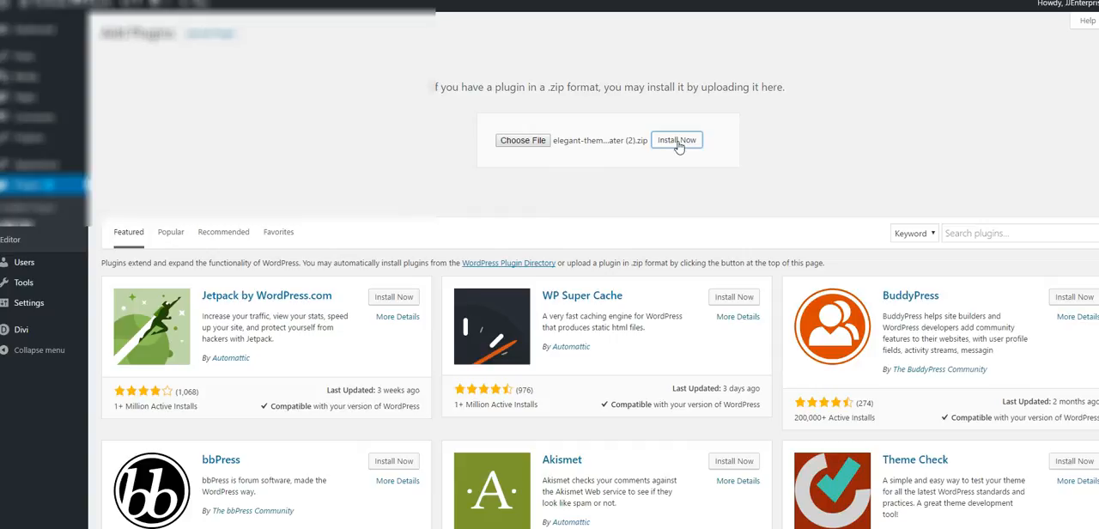
left_click(675, 140)
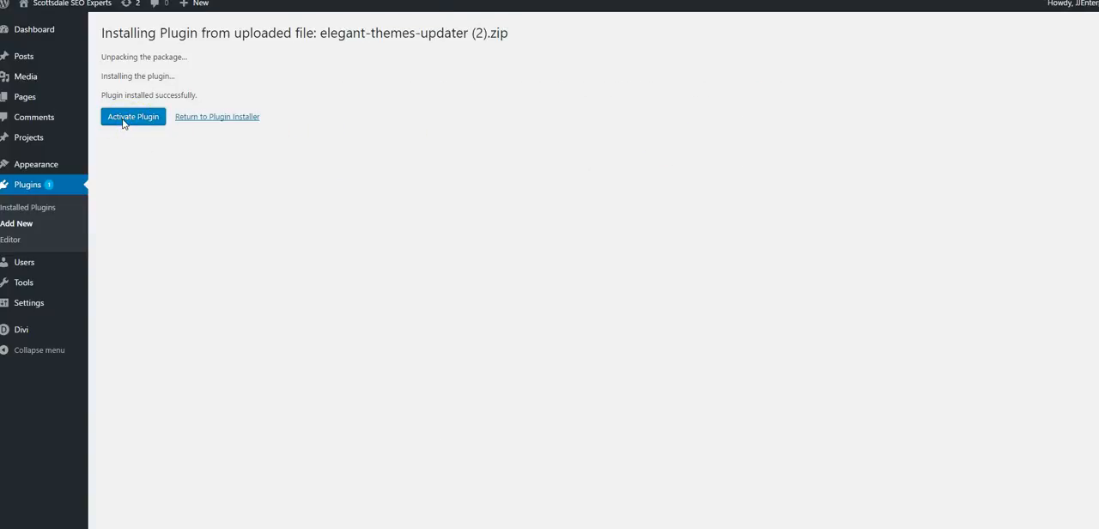
left_click(133, 116)
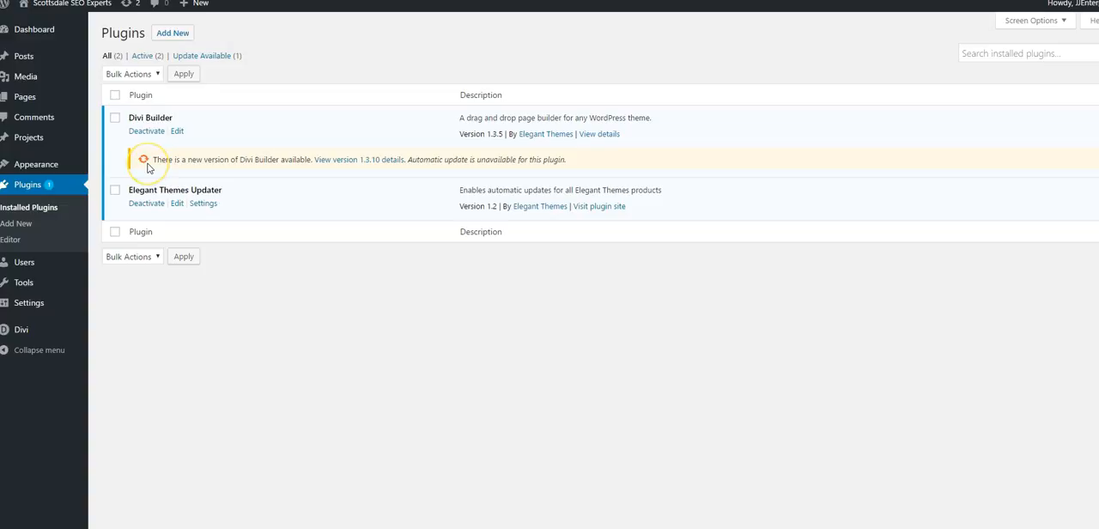
mouse_move(204, 206)
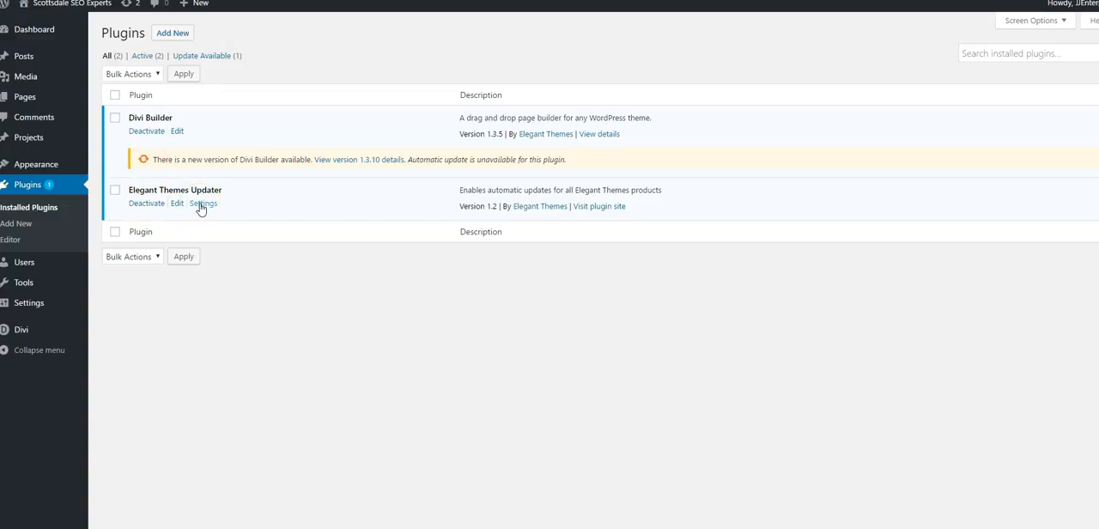
- Enter the Elegant Themes username and Personal API Key in the updater settings and save
left_click(203, 203)
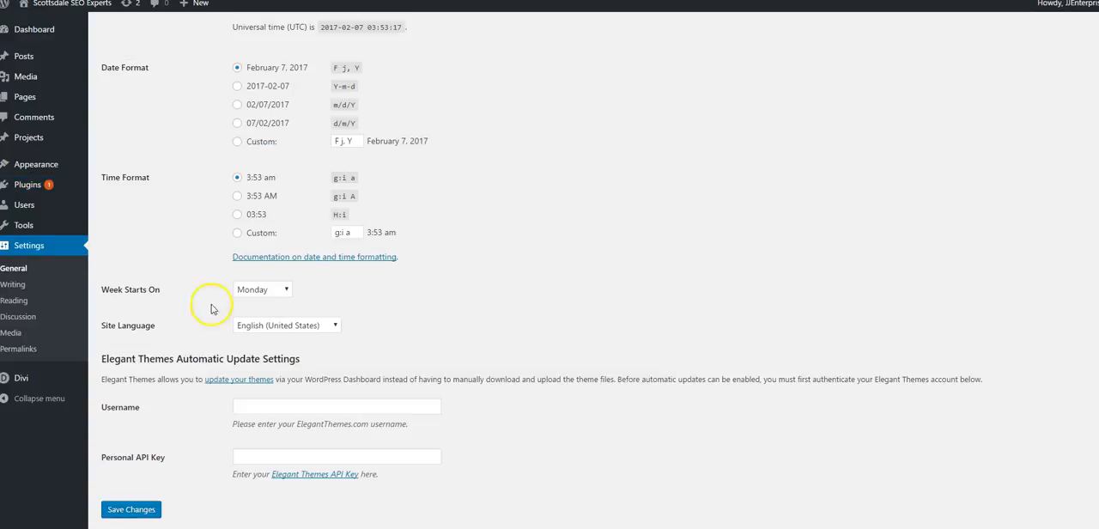
left_click(335, 406)
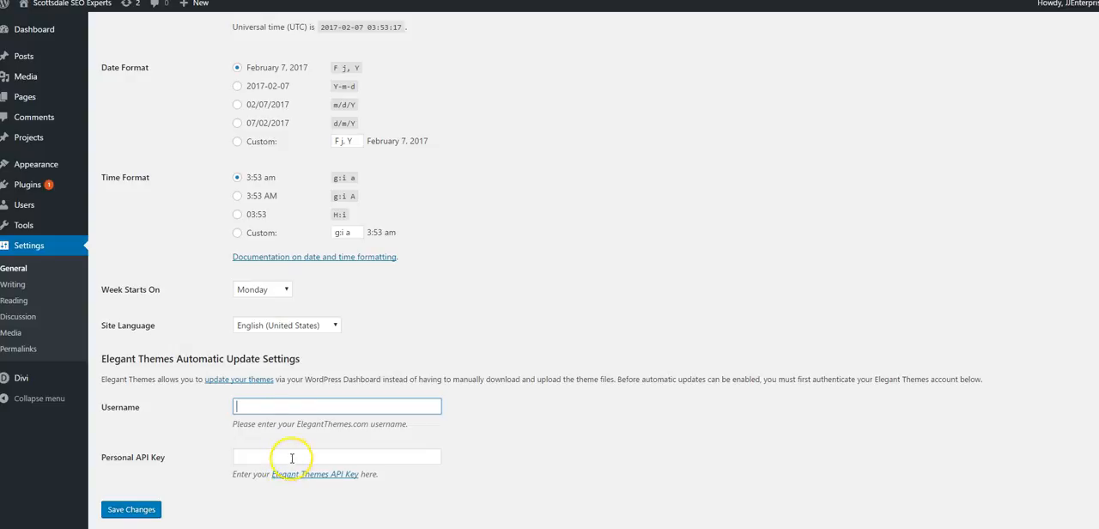
right_click(292, 456)
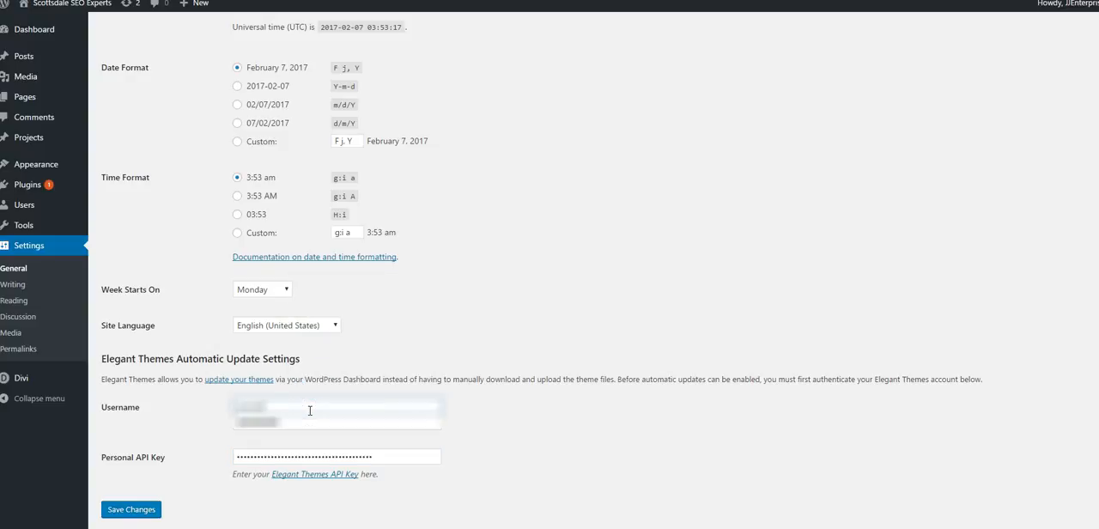
mouse_move(176, 480)
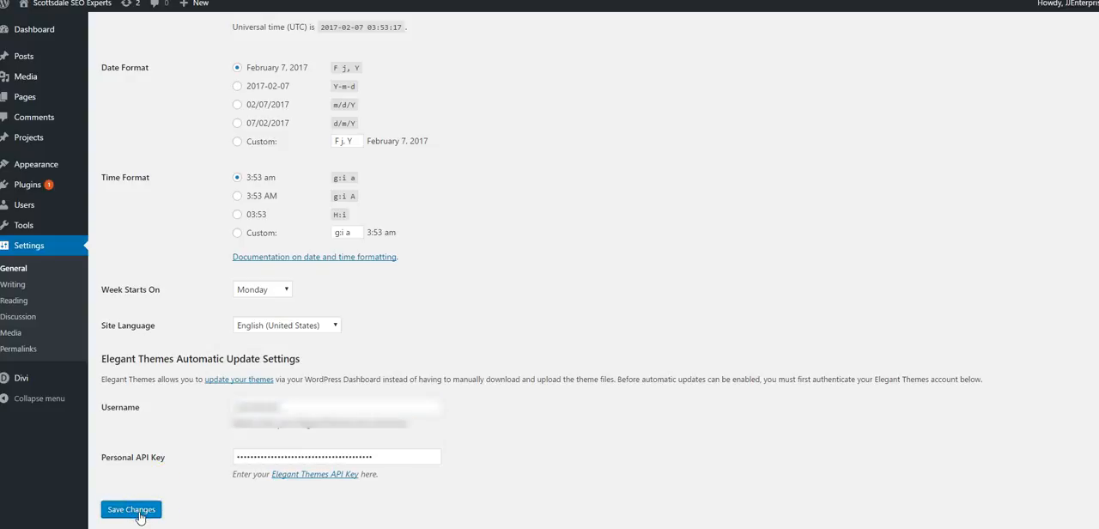
left_click(132, 509)
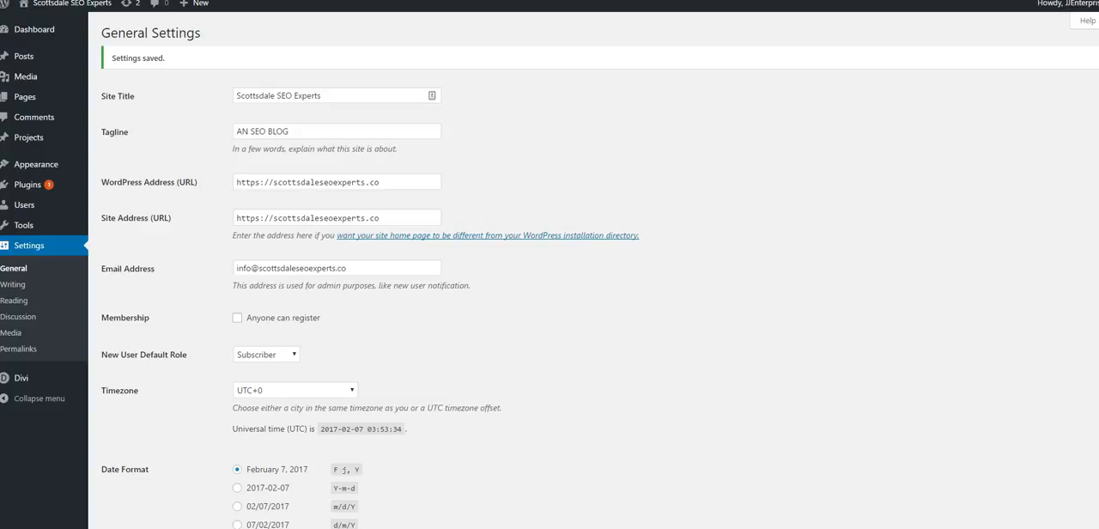
mouse_move(32, 185)
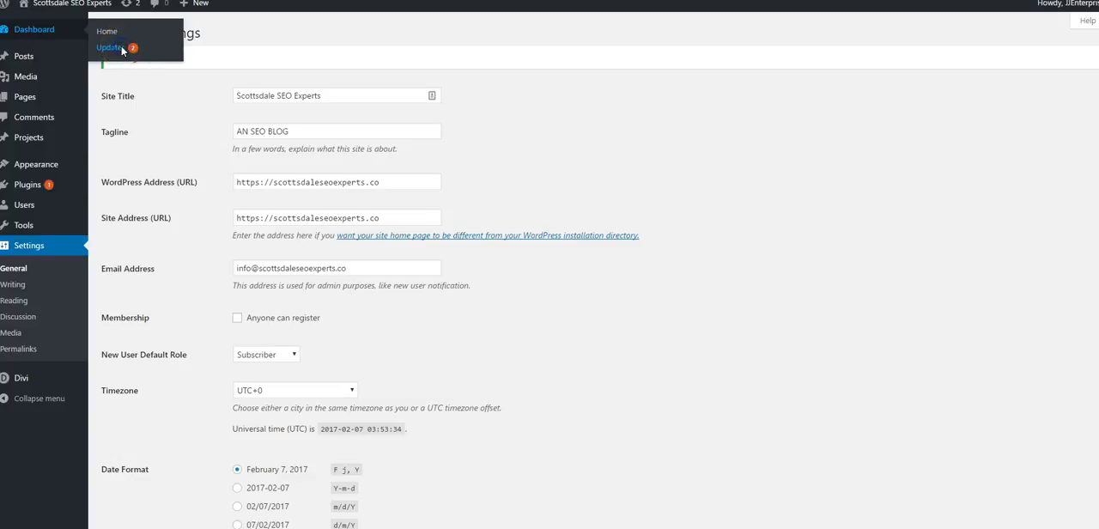
- Select all pending plugin updates on Dashboard > Updates and run them, returning to Plugins
left_click(103, 48)
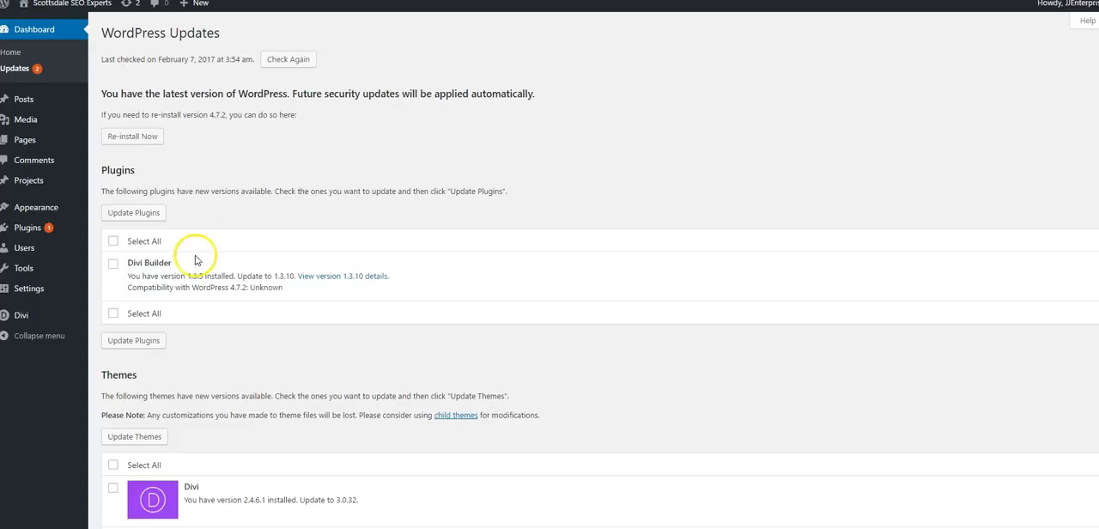
left_click(114, 240)
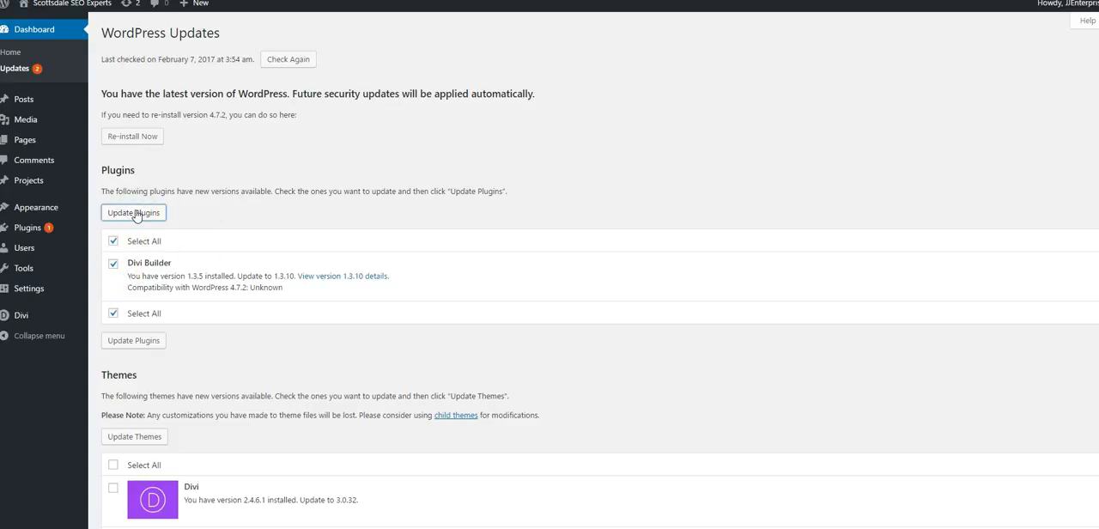
left_click(133, 212)
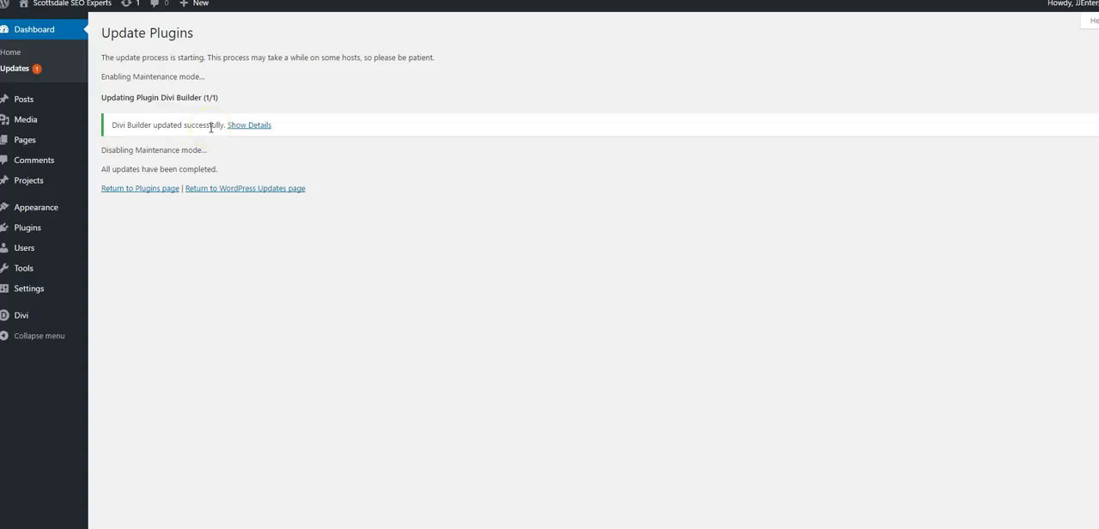
mouse_move(163, 193)
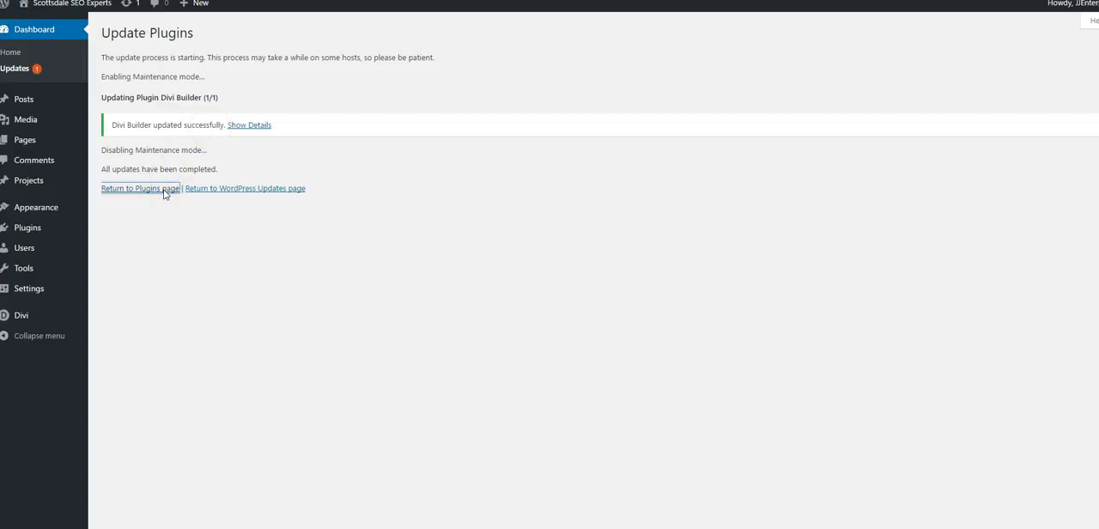
left_click(140, 188)
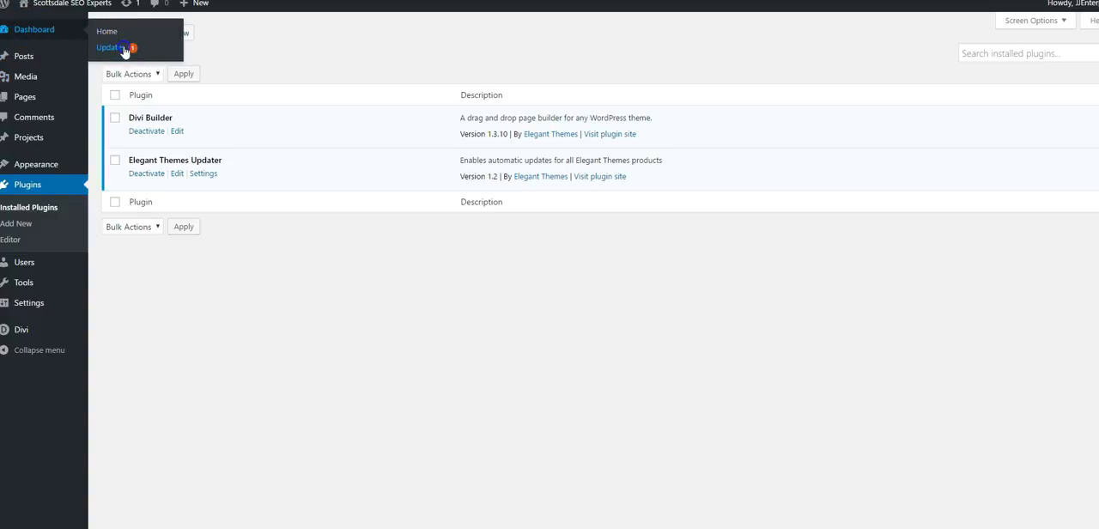
- Run the pending Divi theme update from Dashboard > Updates
left_click(111, 46)
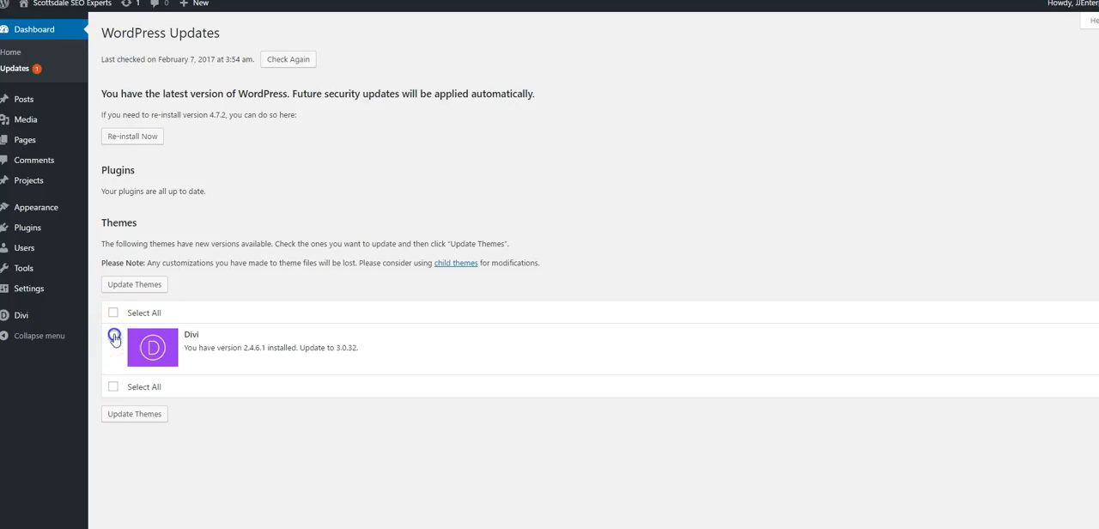
left_click(134, 284)
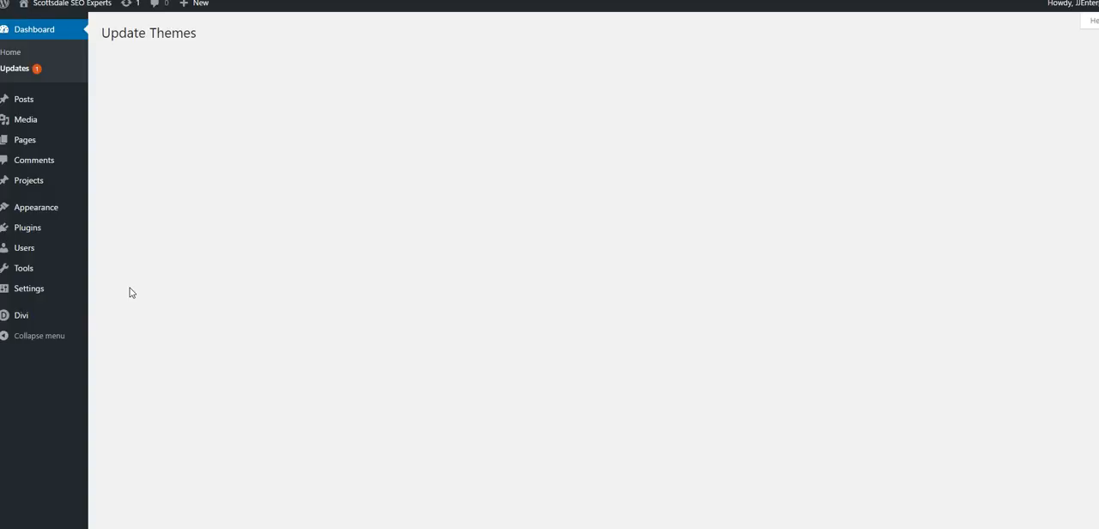
mouse_move(147, 132)
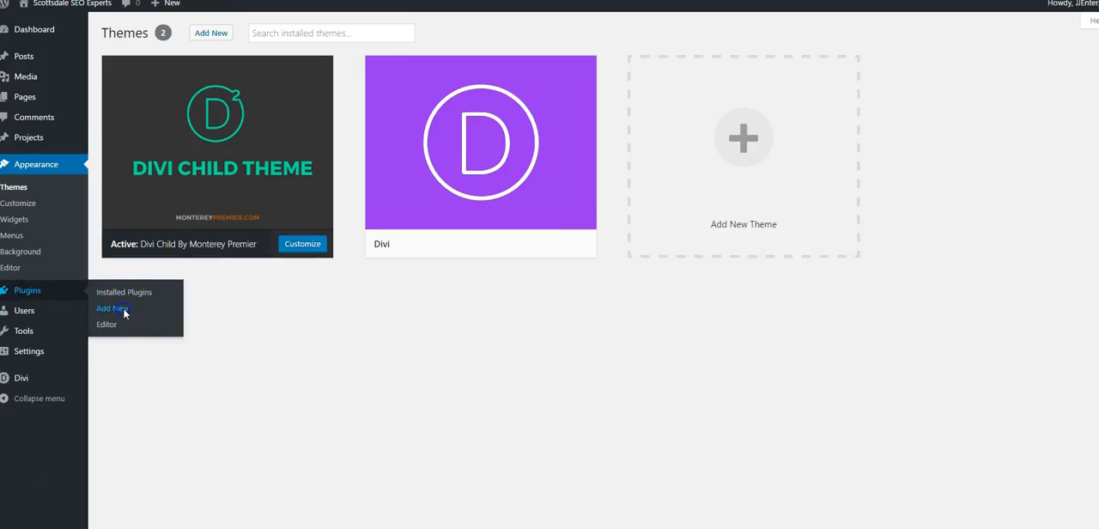
left_click(110, 308)
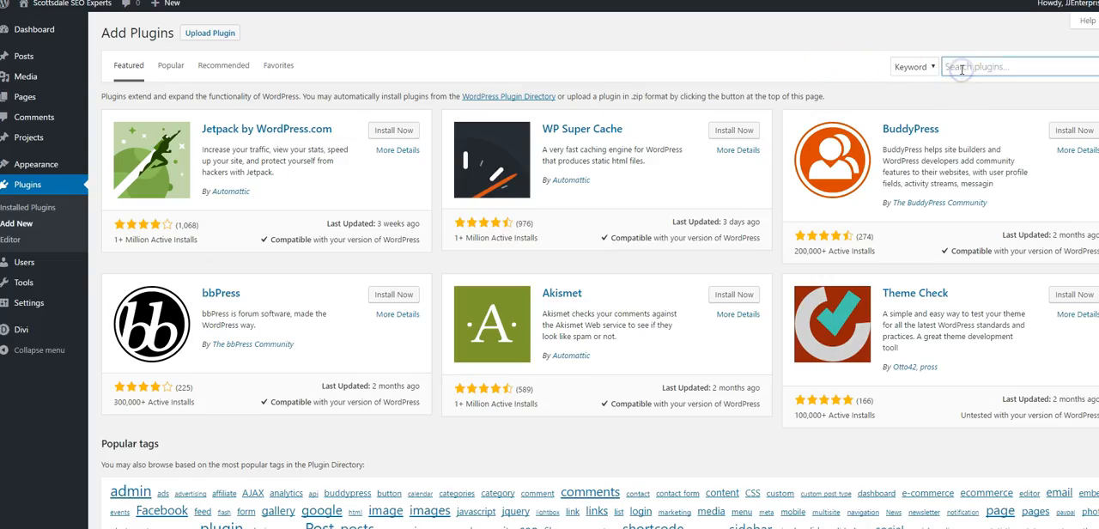
- Search the plugin directory for 'updraft', then install and activate UpdraftPlus WordPress Backup Plugin
type("ba")
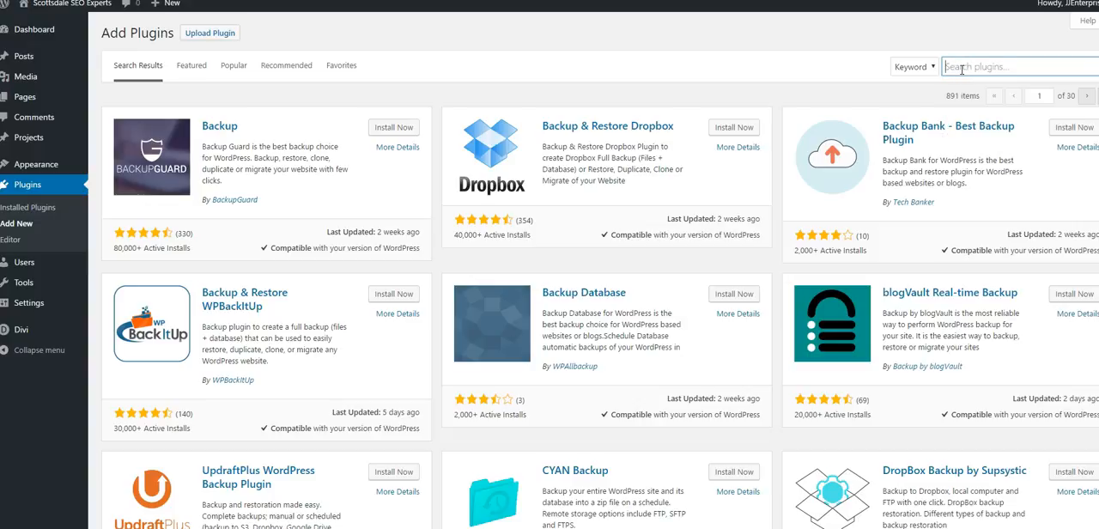
type("updraft")
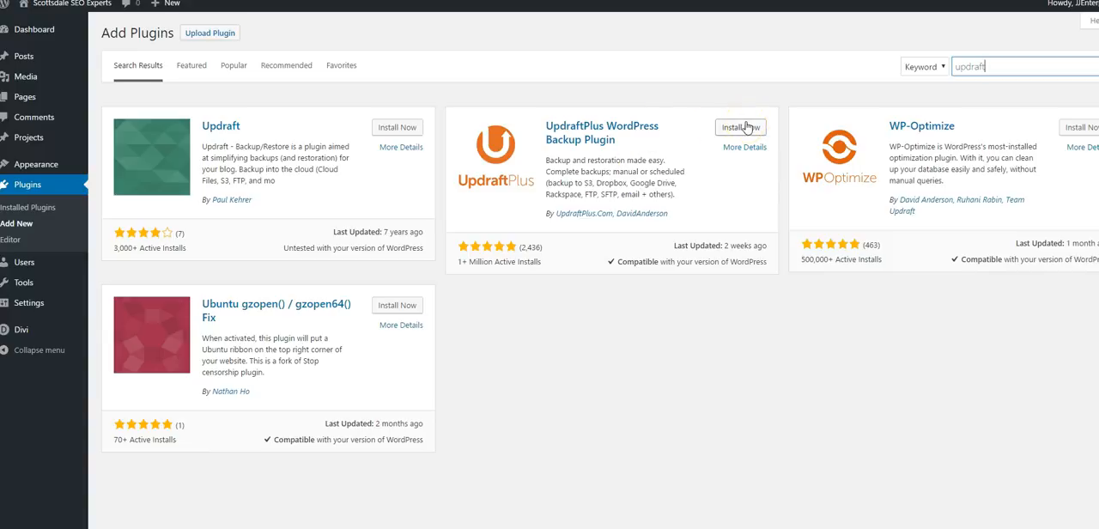
left_click(740, 127)
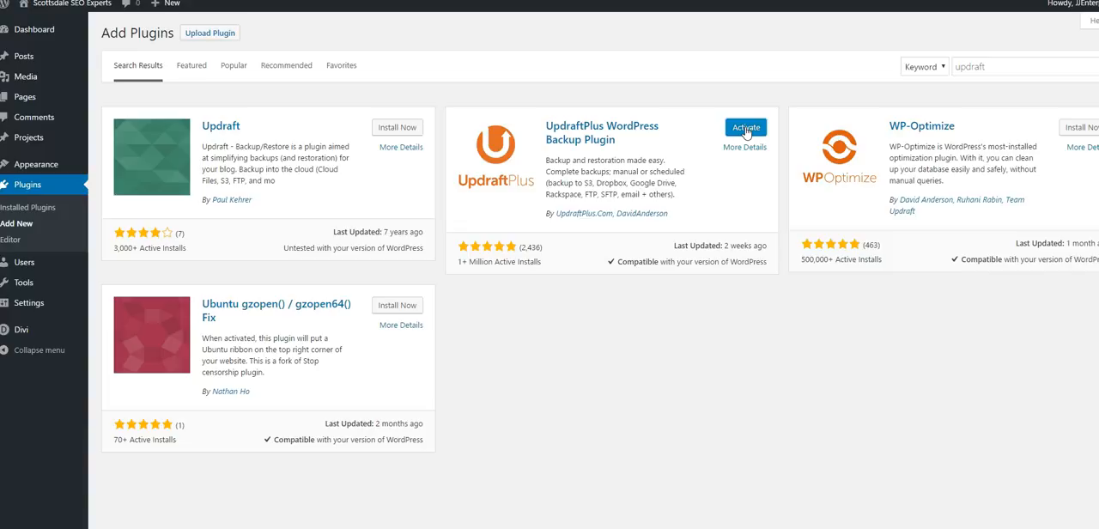
left_click(745, 127)
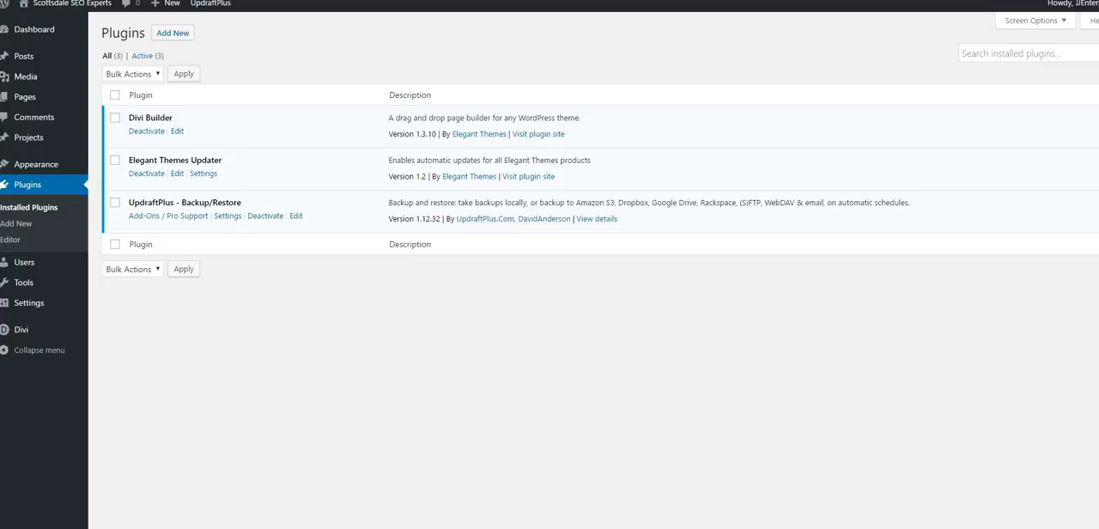
- Search Add Plugins for 'yoast', then install and activate Yoast SEO
left_click(174, 33)
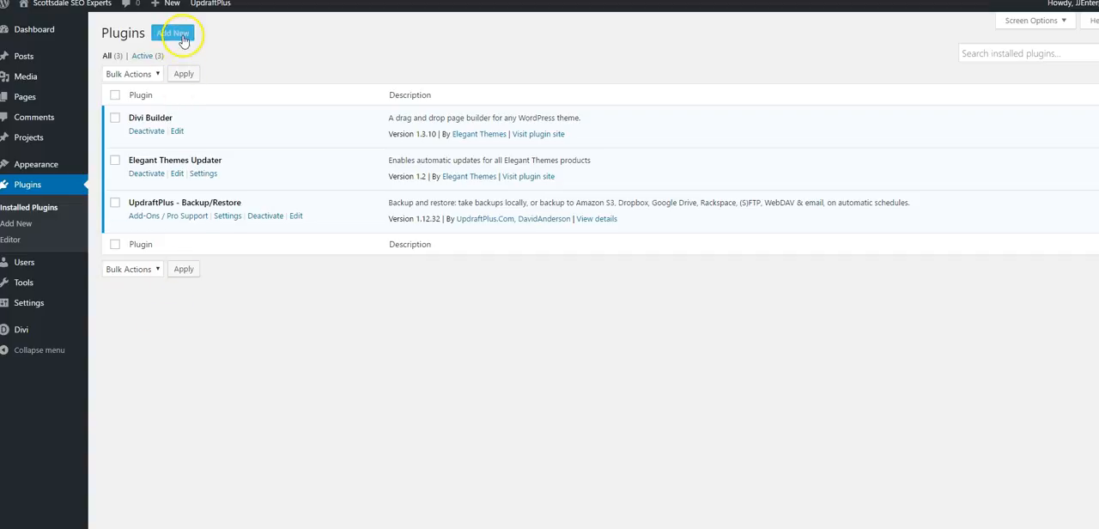
mouse_move(195, 39)
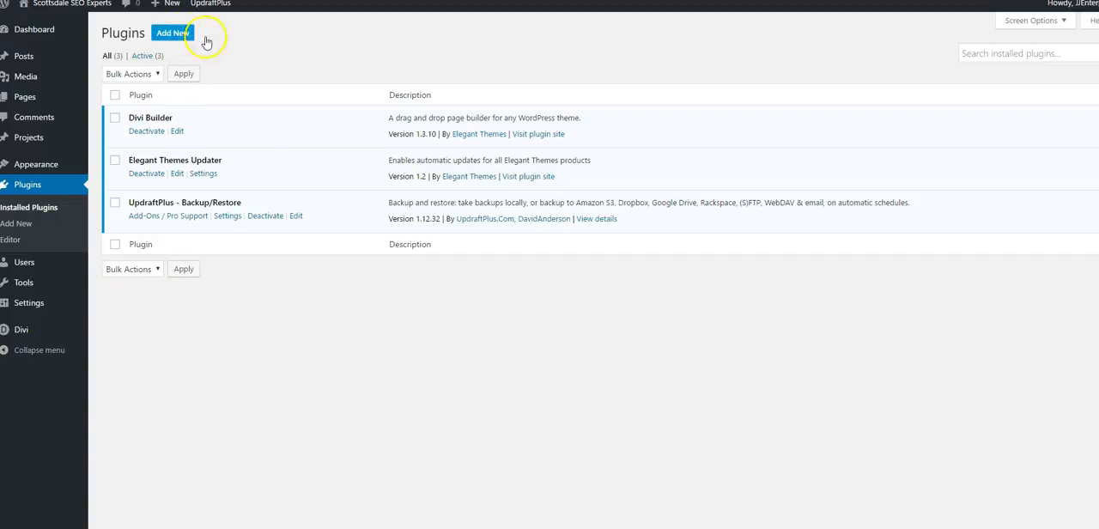
left_click(173, 33)
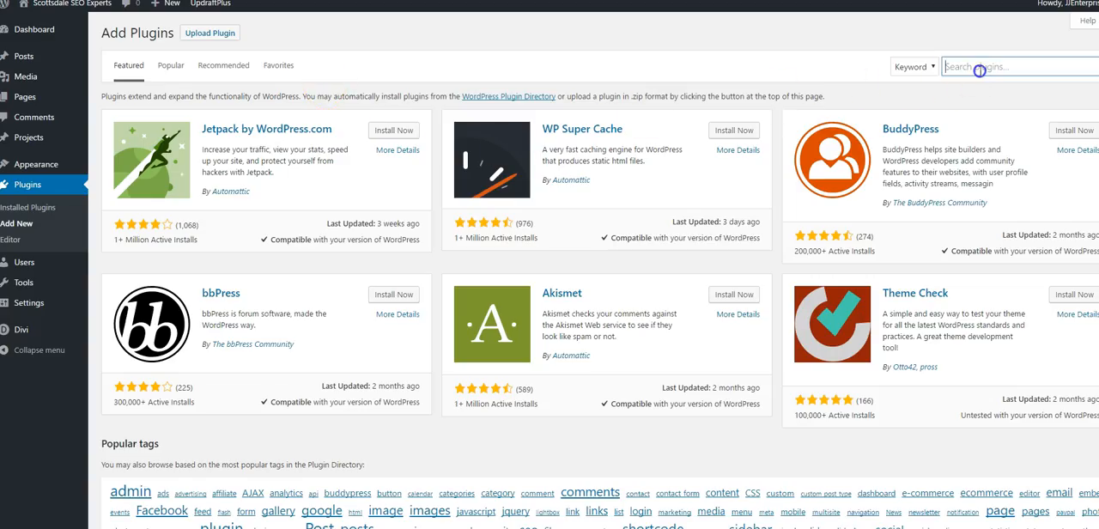
mouse_move(978, 67)
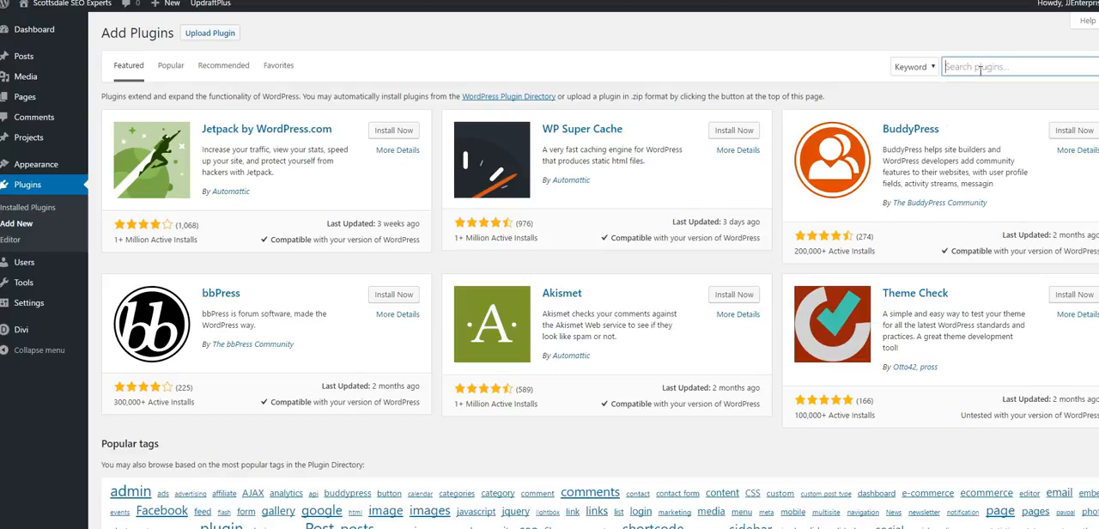
type("yoast")
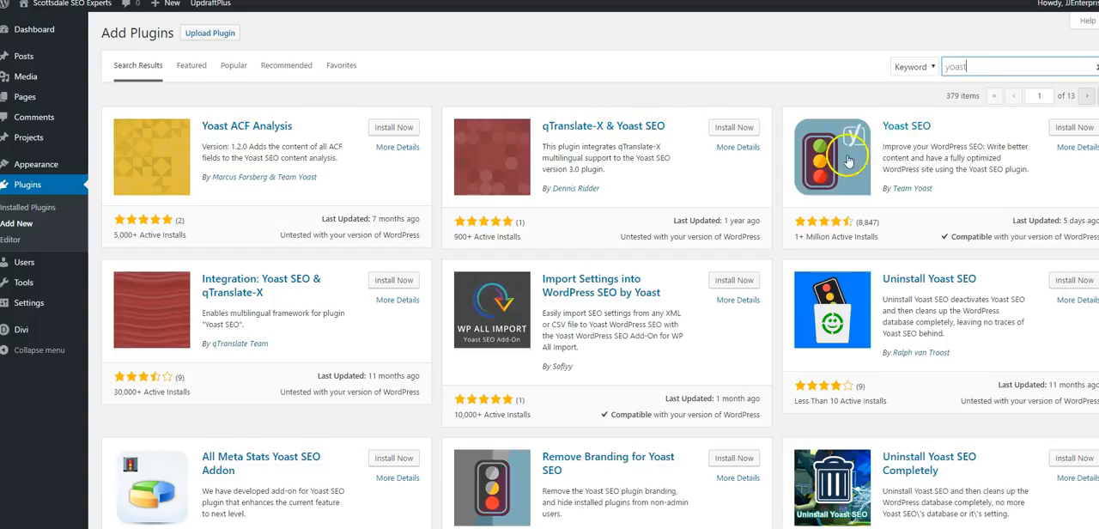
left_click(1073, 128)
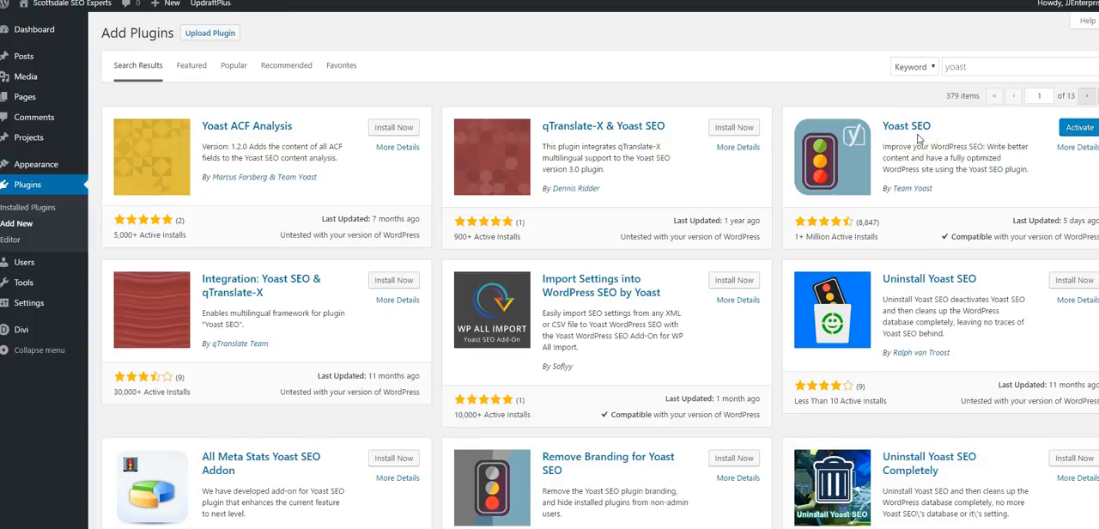
left_click(1078, 127)
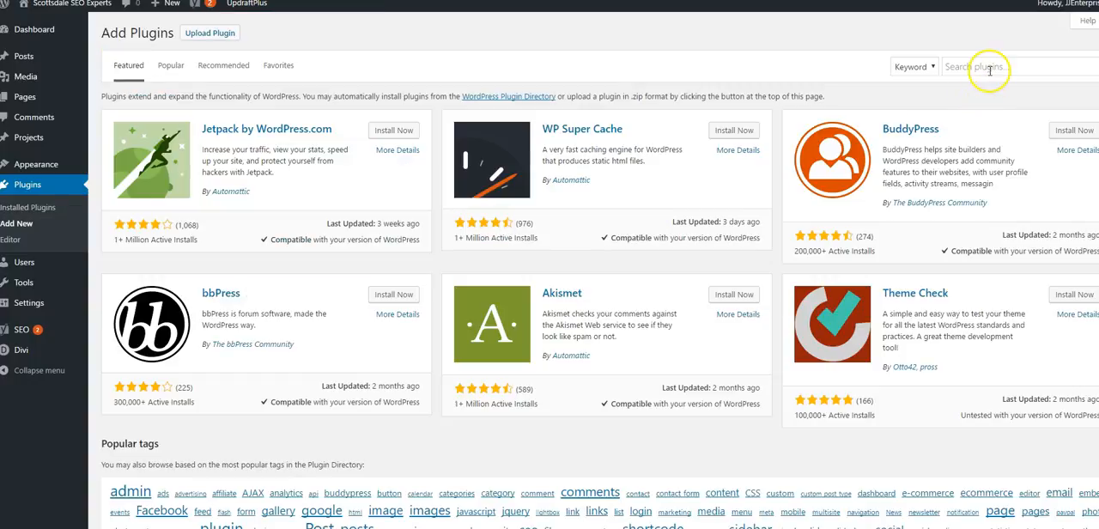
- Search plugins for 'security', then install and activate All In One WP Security & Firewall
left_click(992, 68)
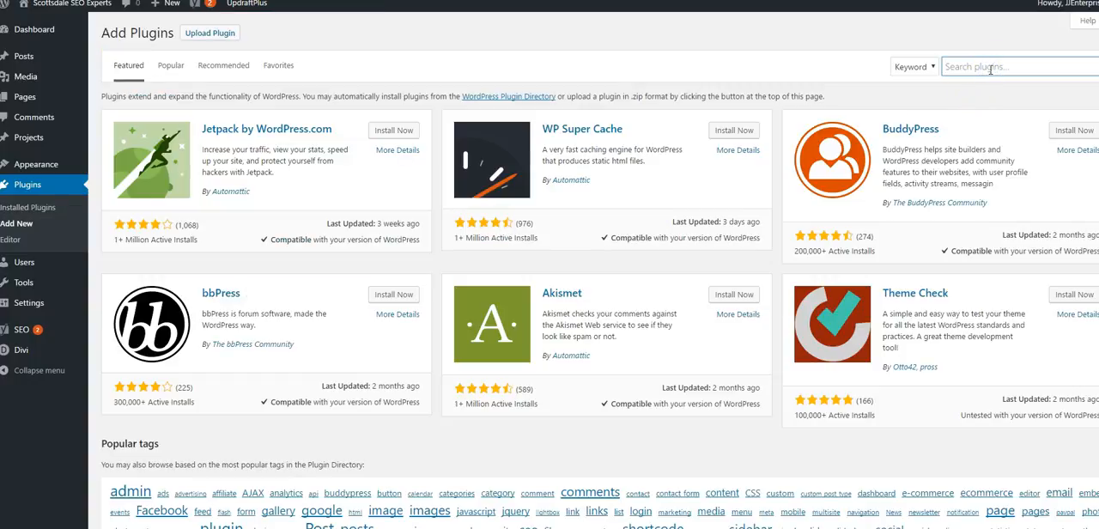
type("security")
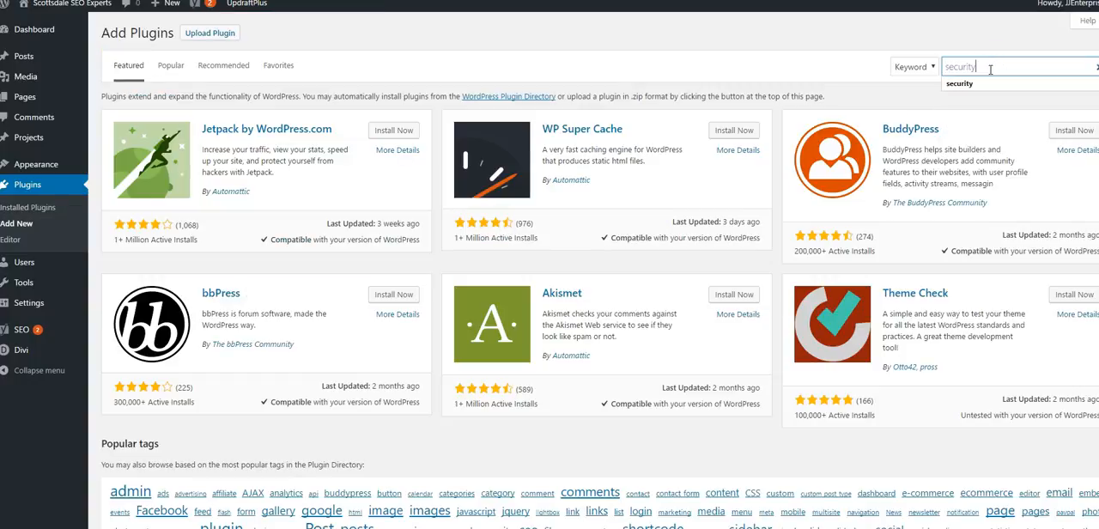
key("Enter")
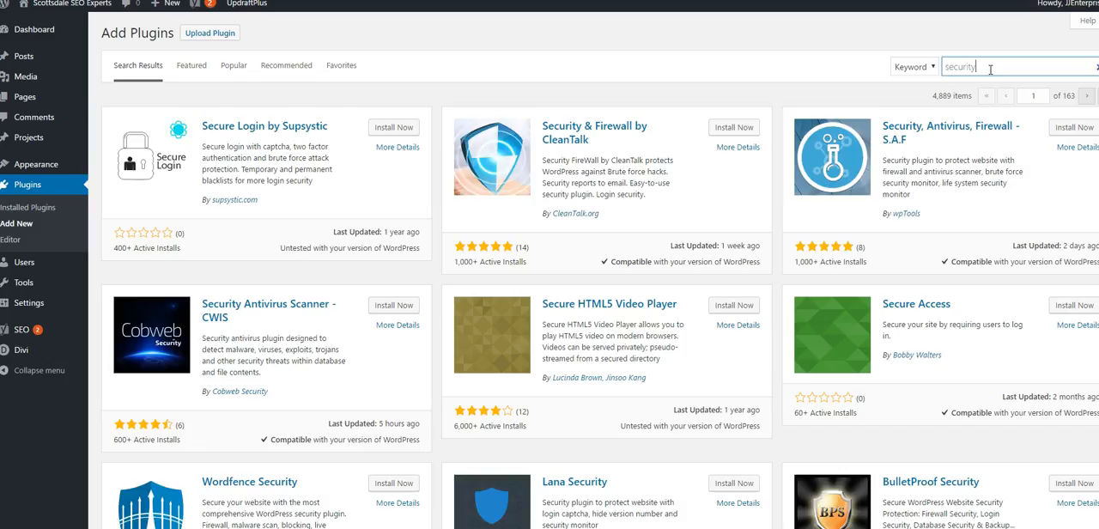
mouse_move(752, 244)
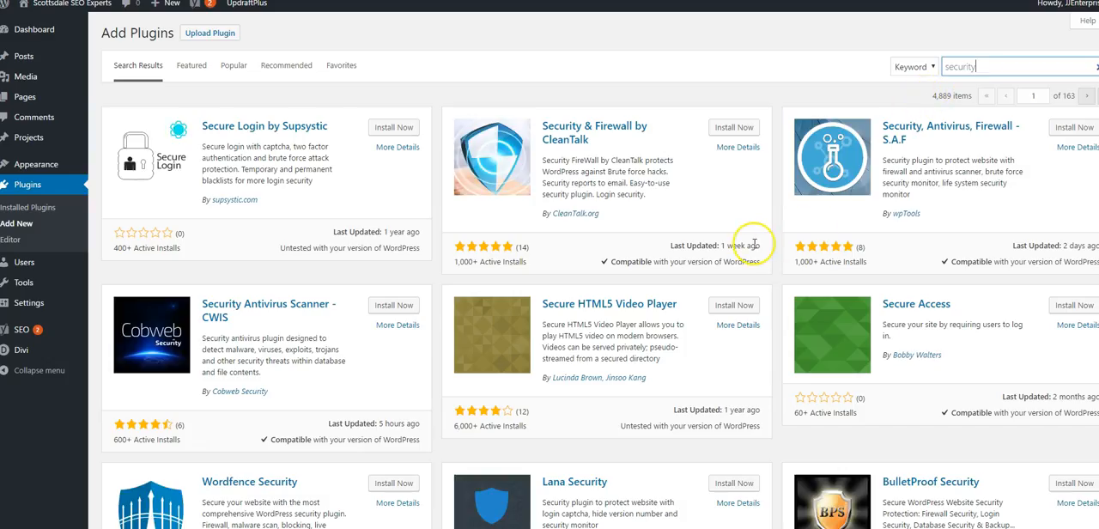
mouse_move(755, 245)
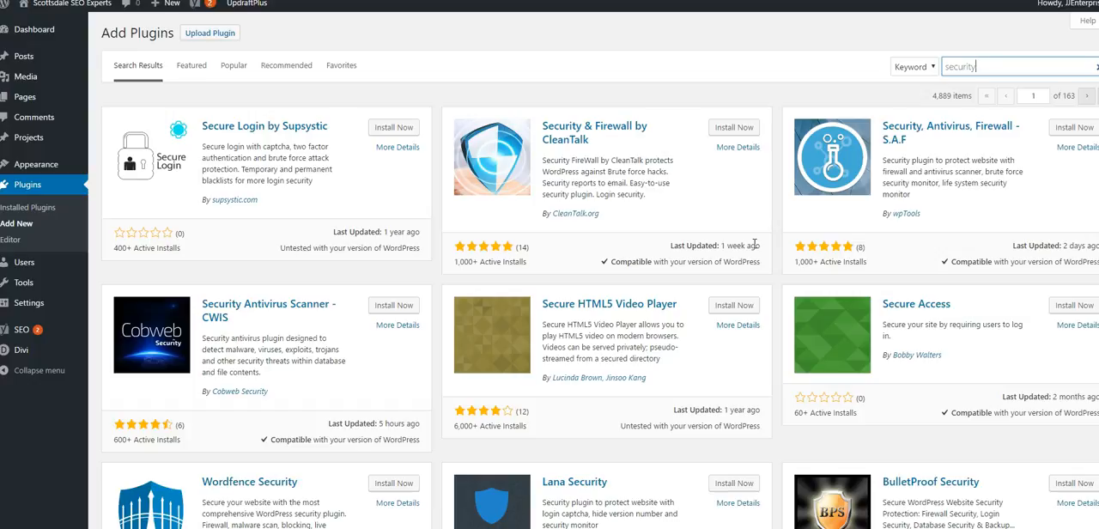
scroll("down", 3)
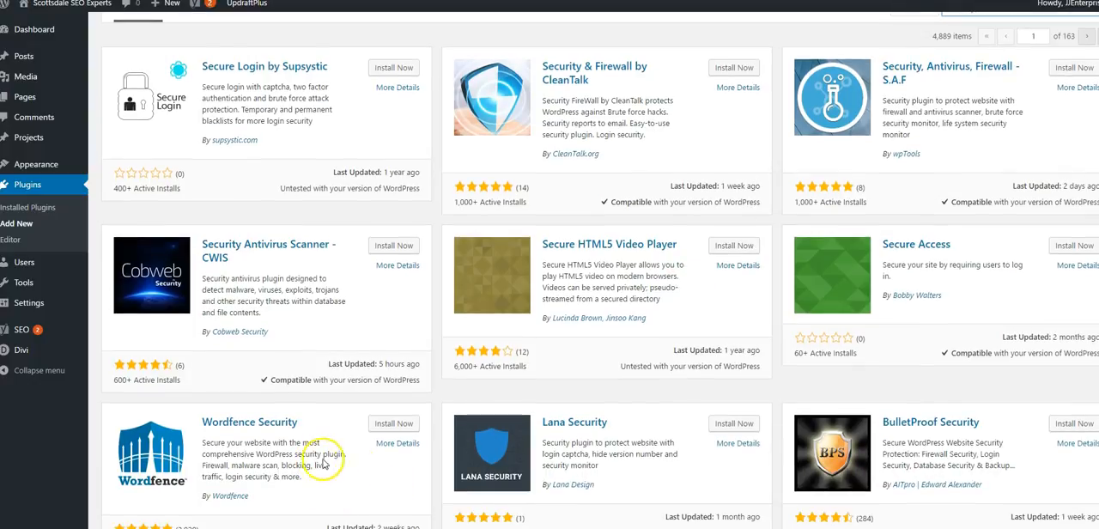
scroll("down", 3)
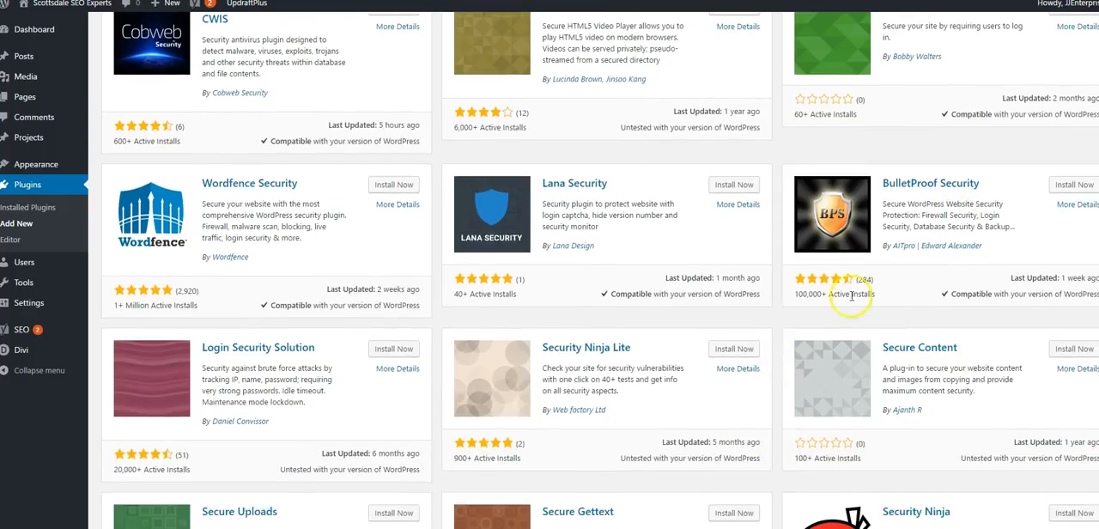
scroll("down", 3)
type("all in one")
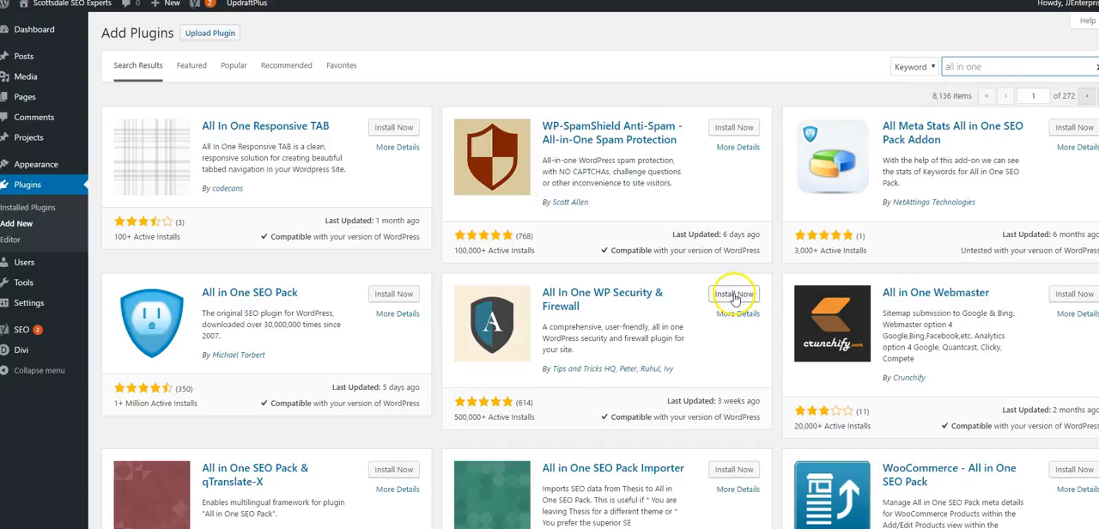
left_click(733, 293)
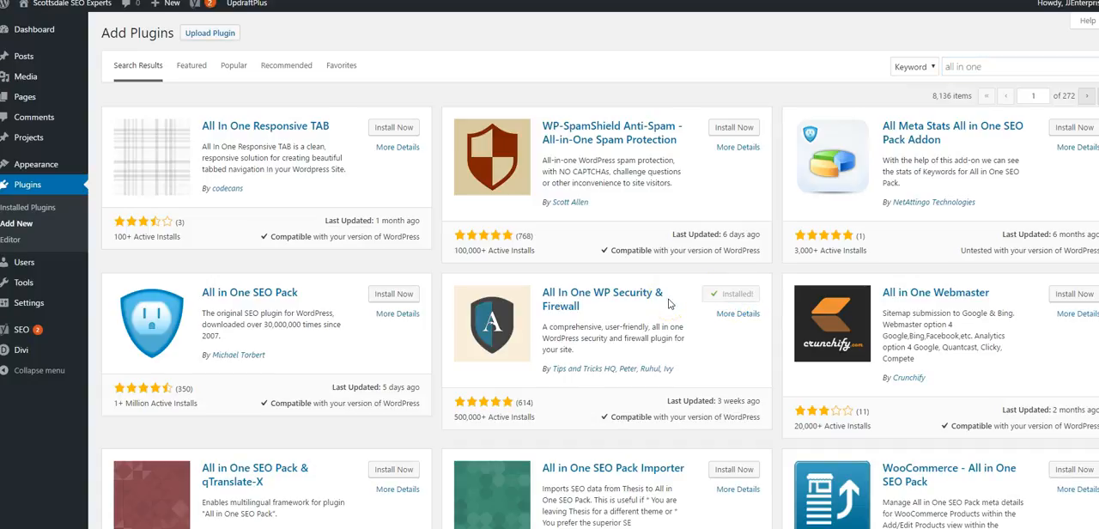
mouse_move(735, 293)
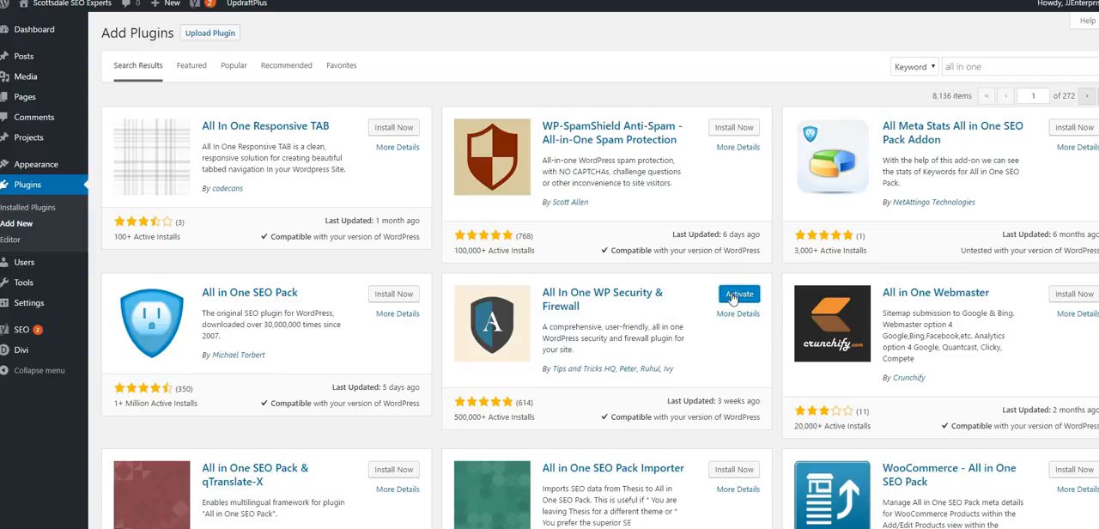
left_click(738, 294)
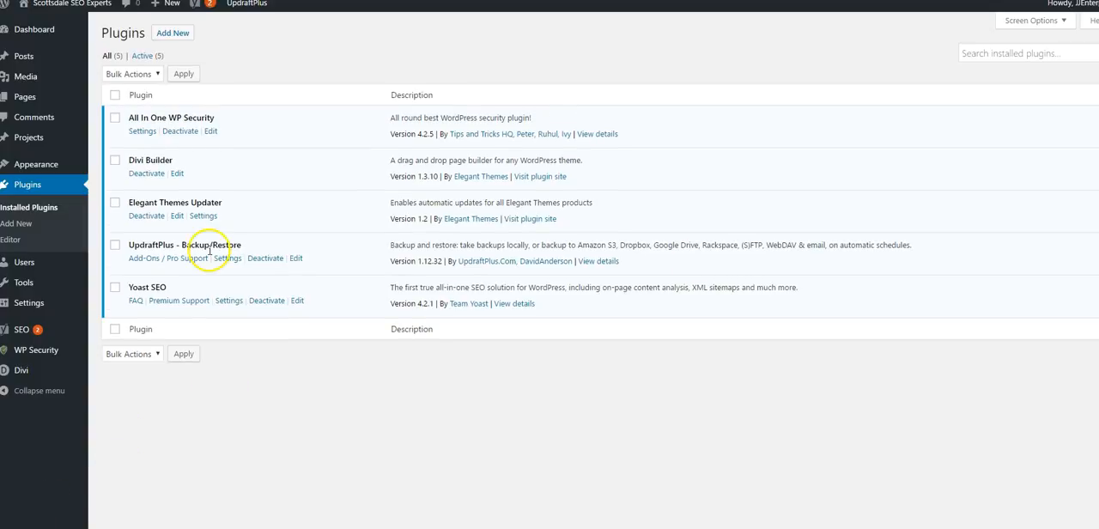
- Start an UpdraftPlus Backup Now from the toolbar's Current Status page
left_click(251, 7)
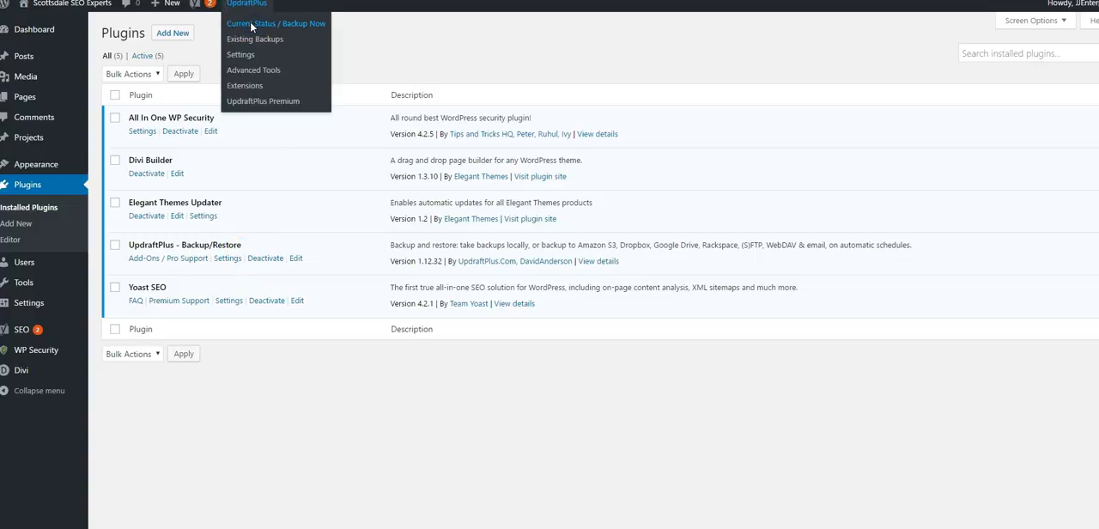
left_click(276, 24)
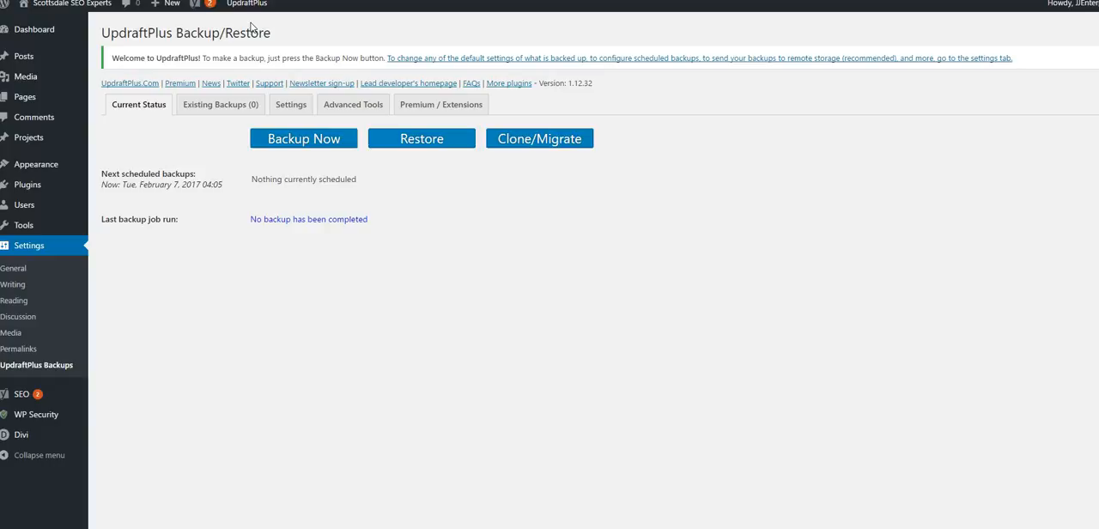
mouse_move(268, 100)
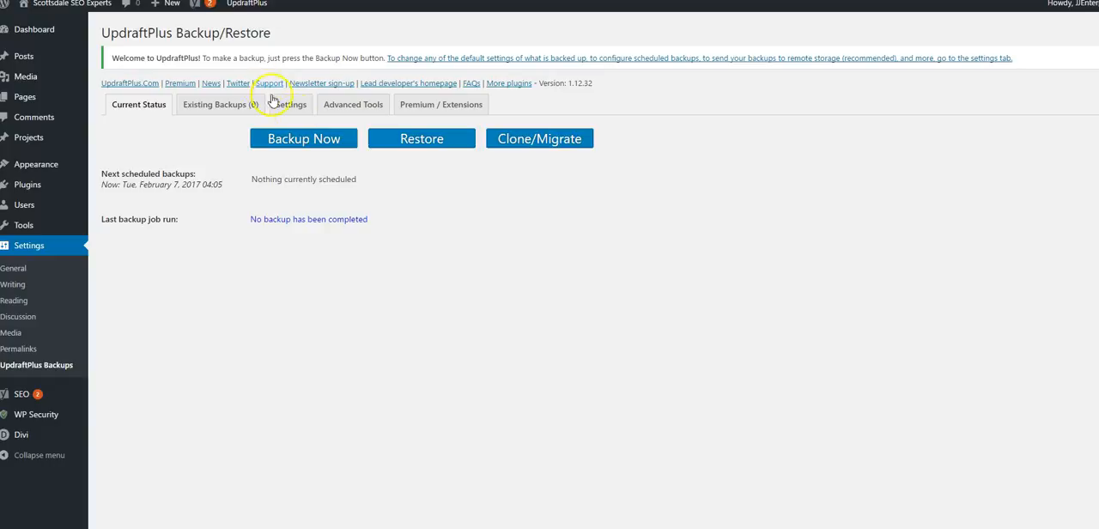
mouse_move(306, 139)
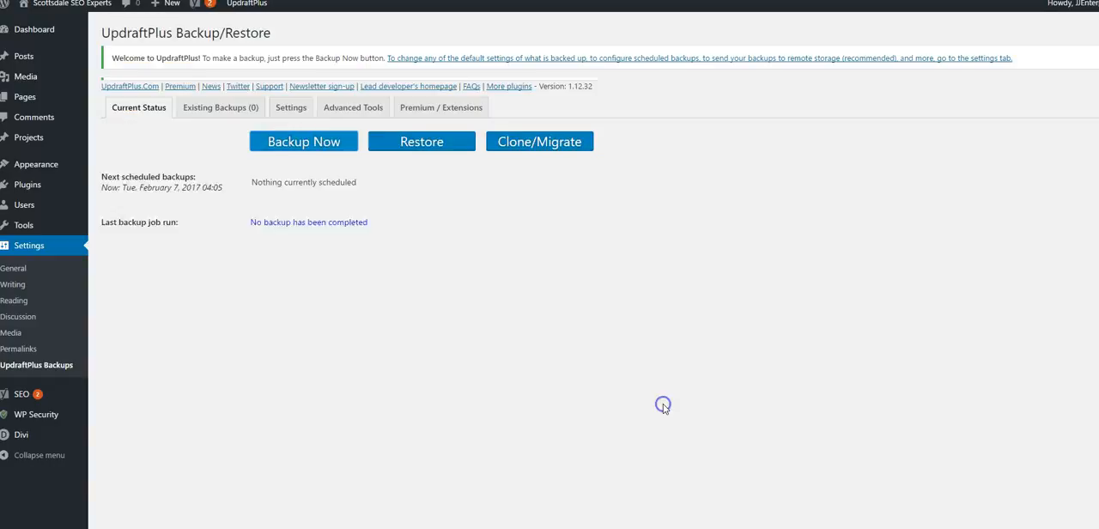
left_click(303, 141)
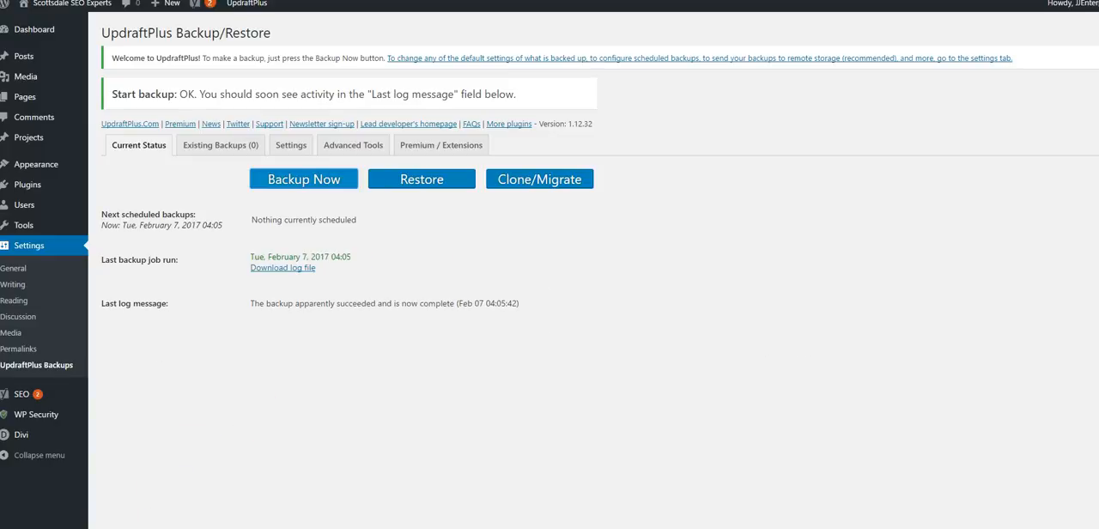
left_click(22, 393)
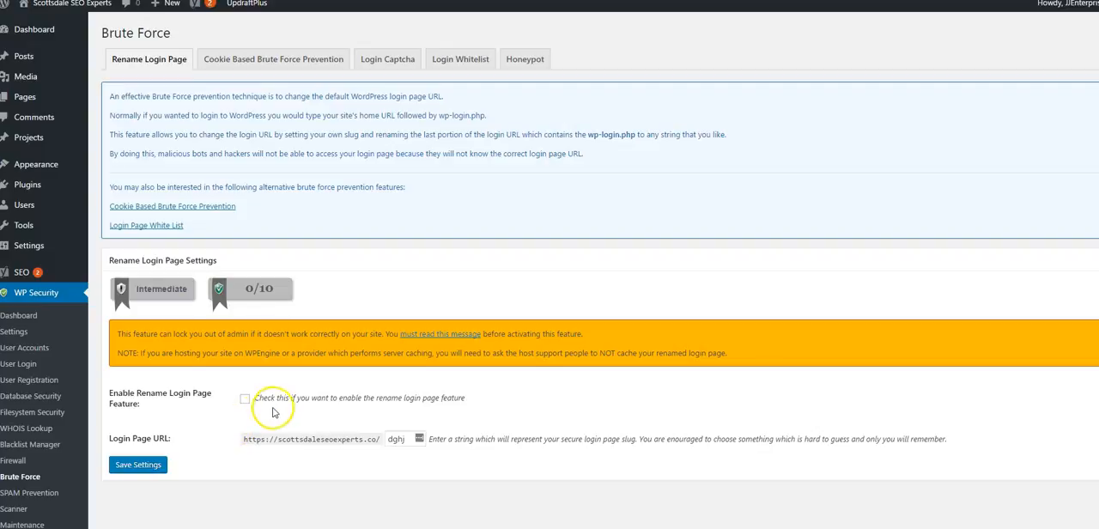
- Enable and save the Rename Login Page feature, then copy the new /dghj login URL
left_click(244, 399)
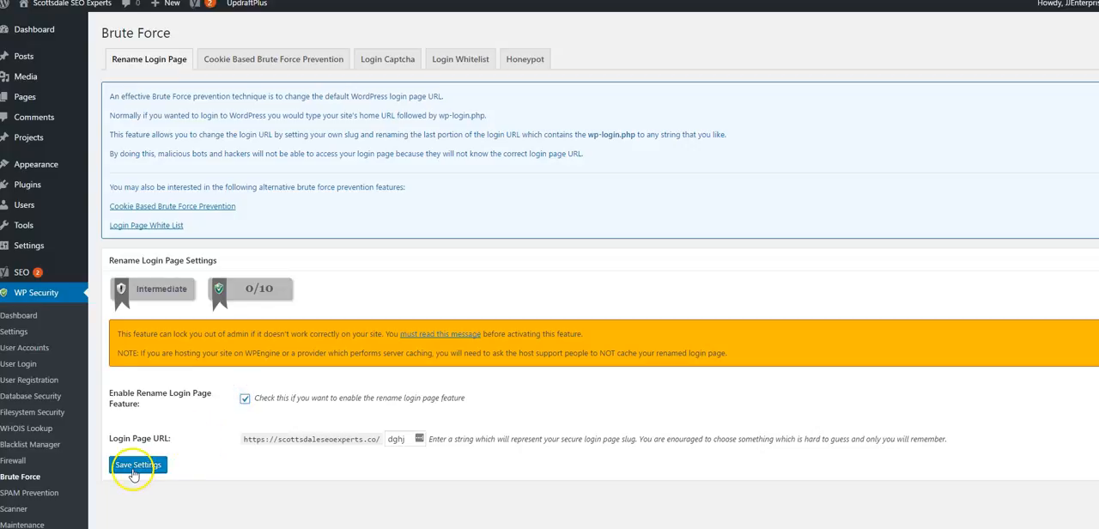
left_click(137, 462)
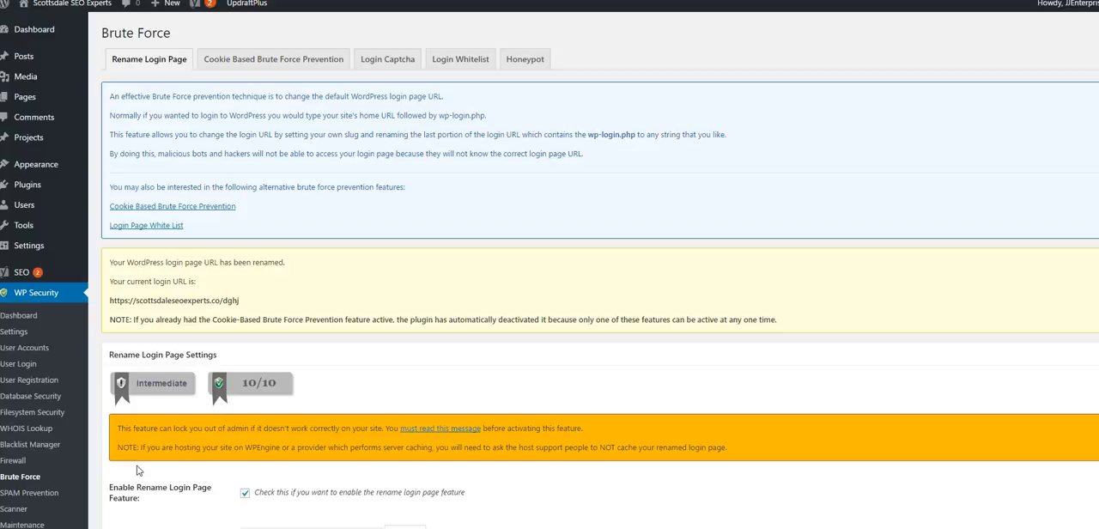
scroll("down", 3)
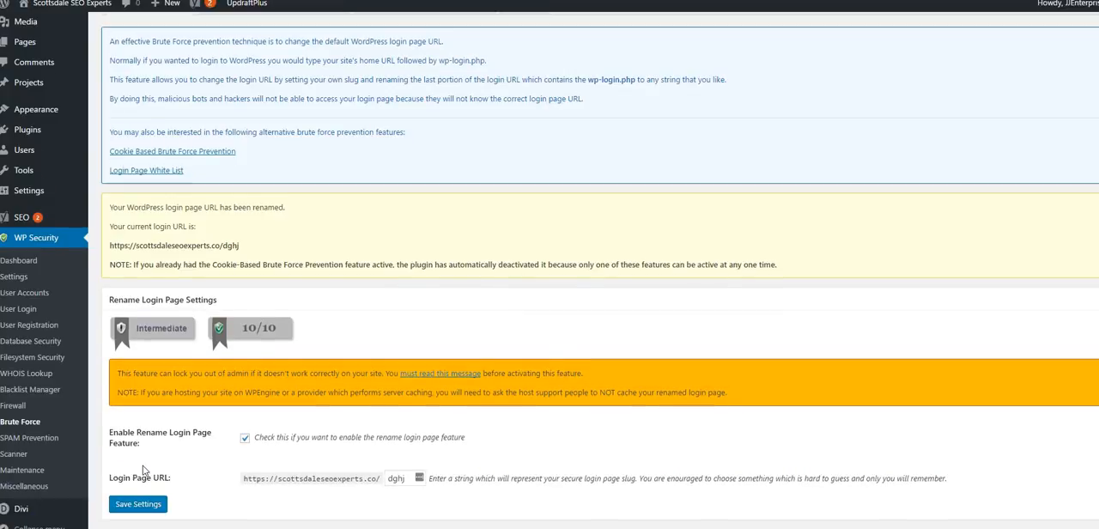
mouse_move(222, 502)
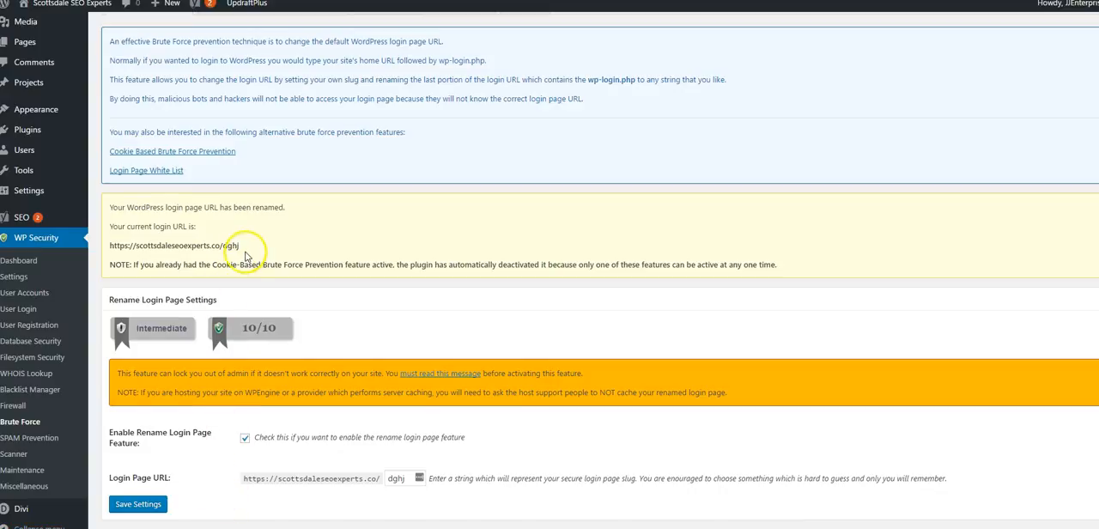
double_click(120, 264)
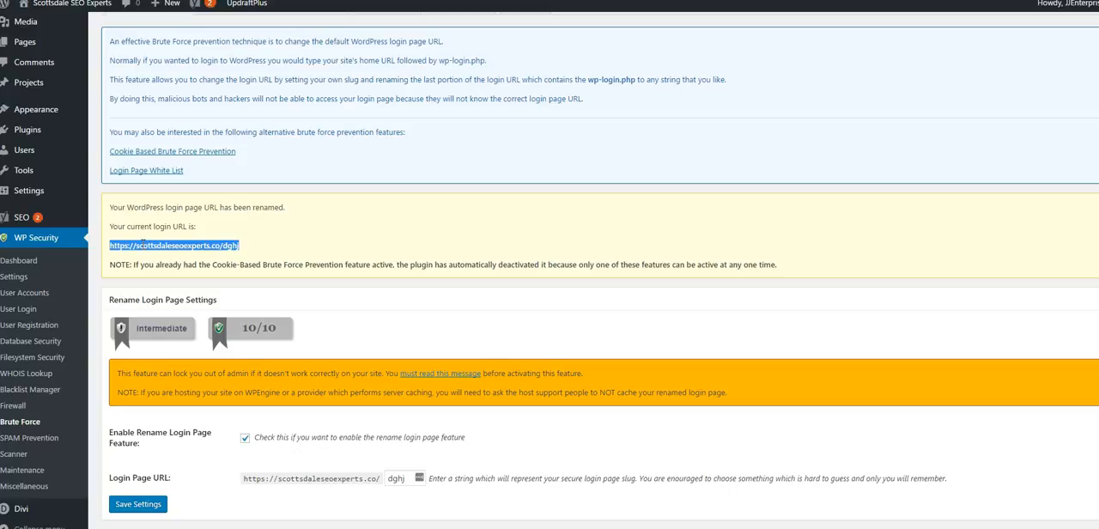
mouse_move(178, 246)
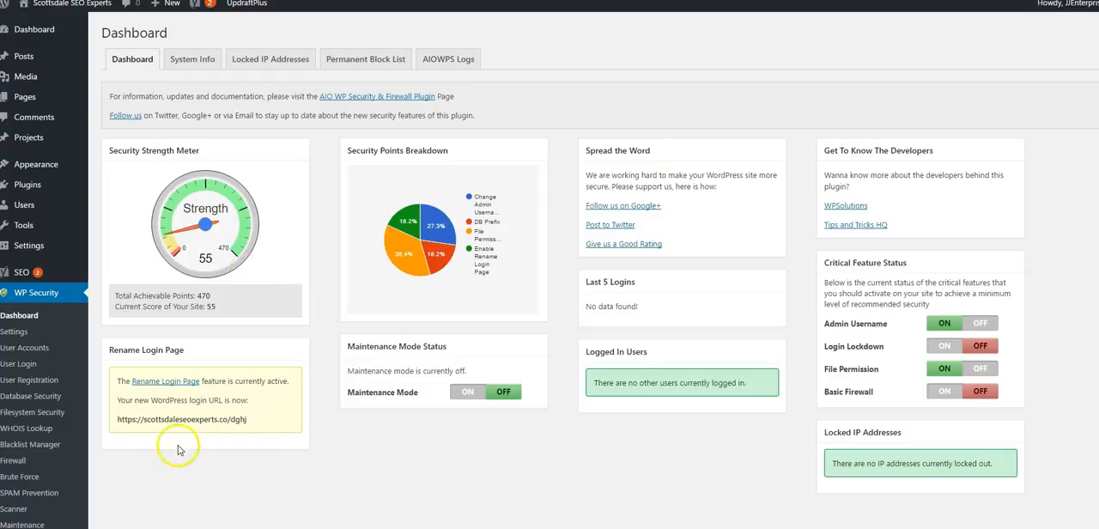
mouse_move(213, 376)
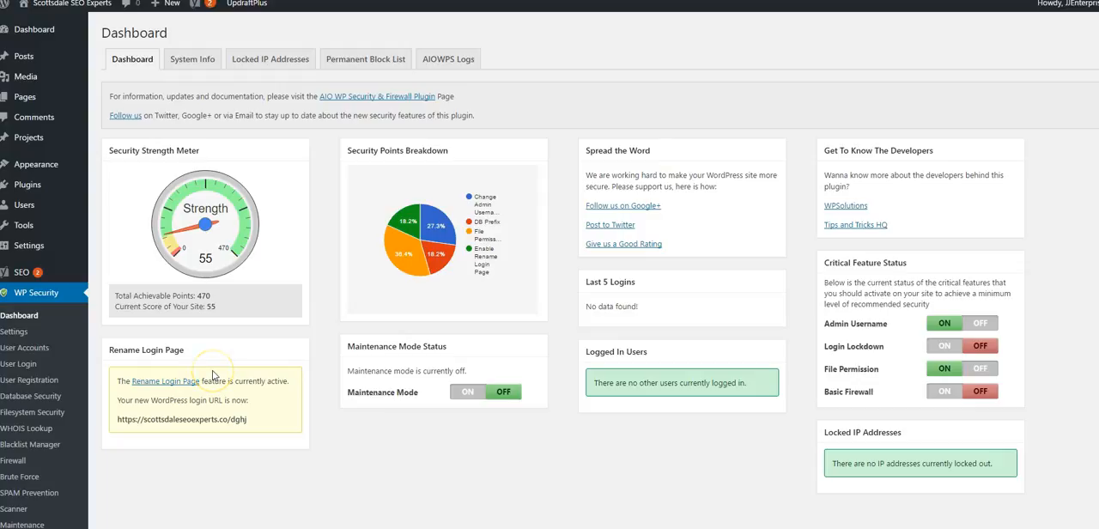
mouse_move(212, 376)
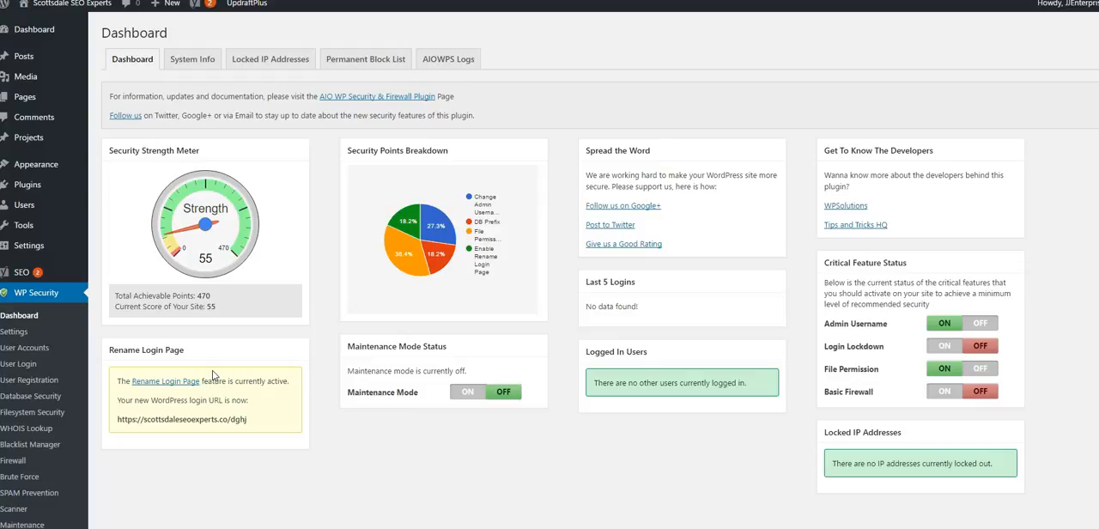
mouse_move(227, 411)
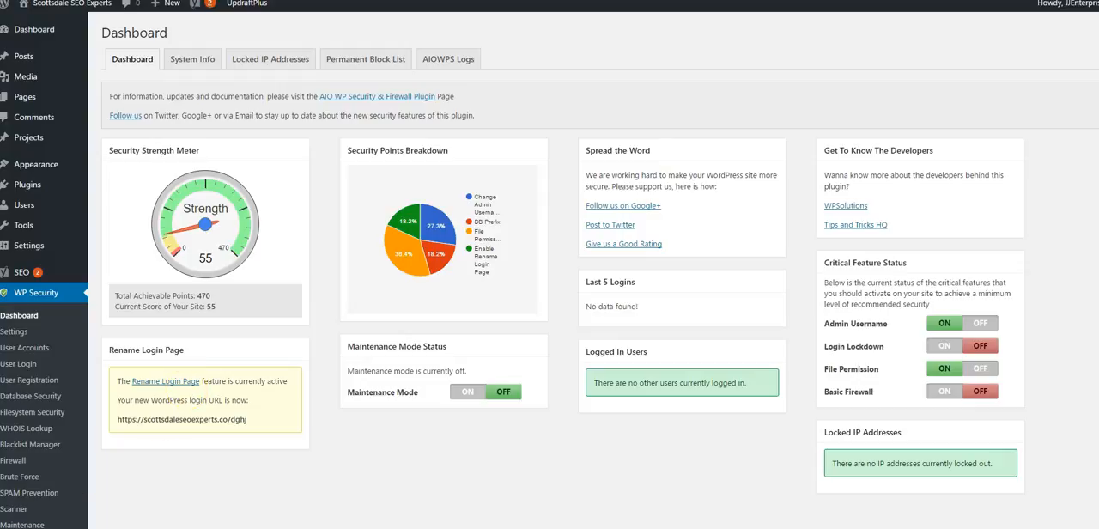
mouse_move(28, 425)
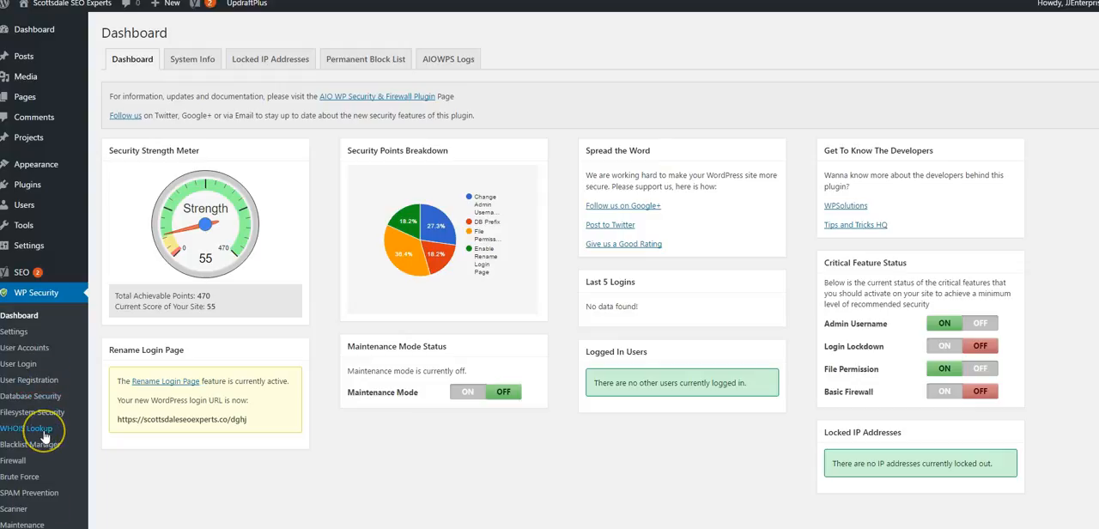